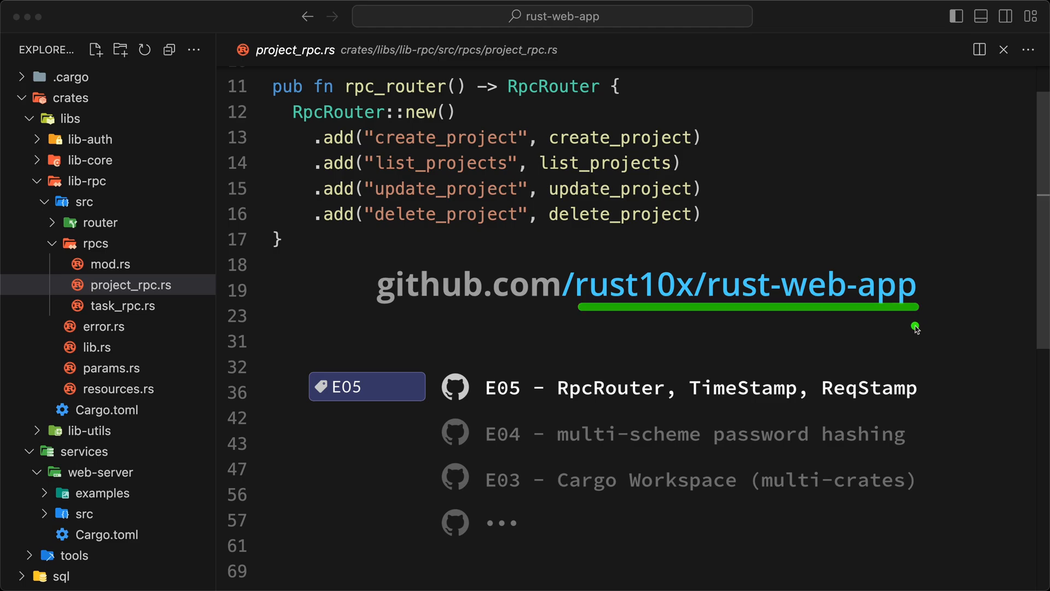
pyautogui.moveTo(562, 407)
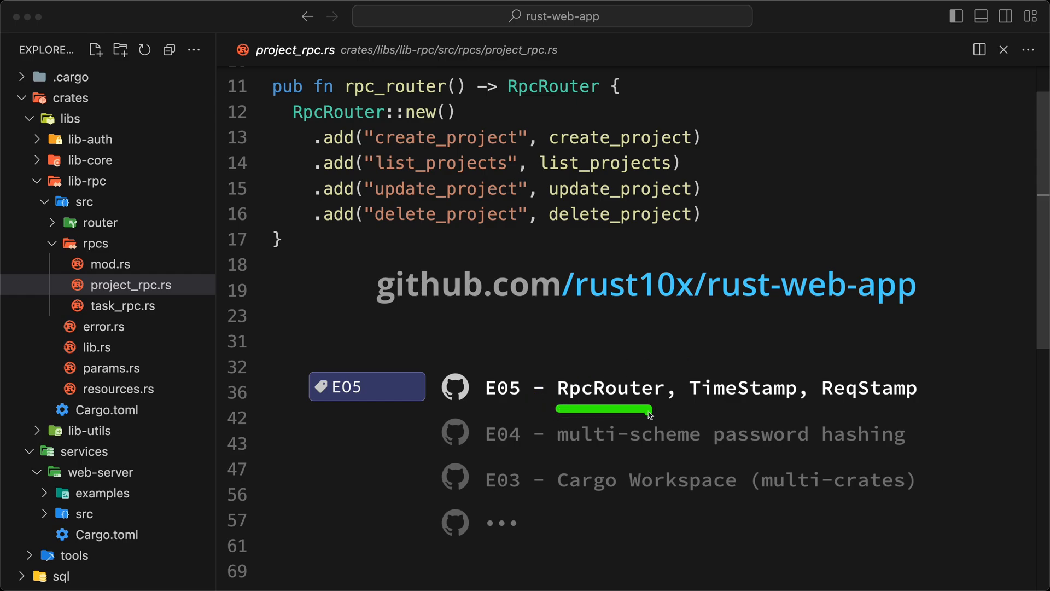
pyautogui.moveTo(726, 406)
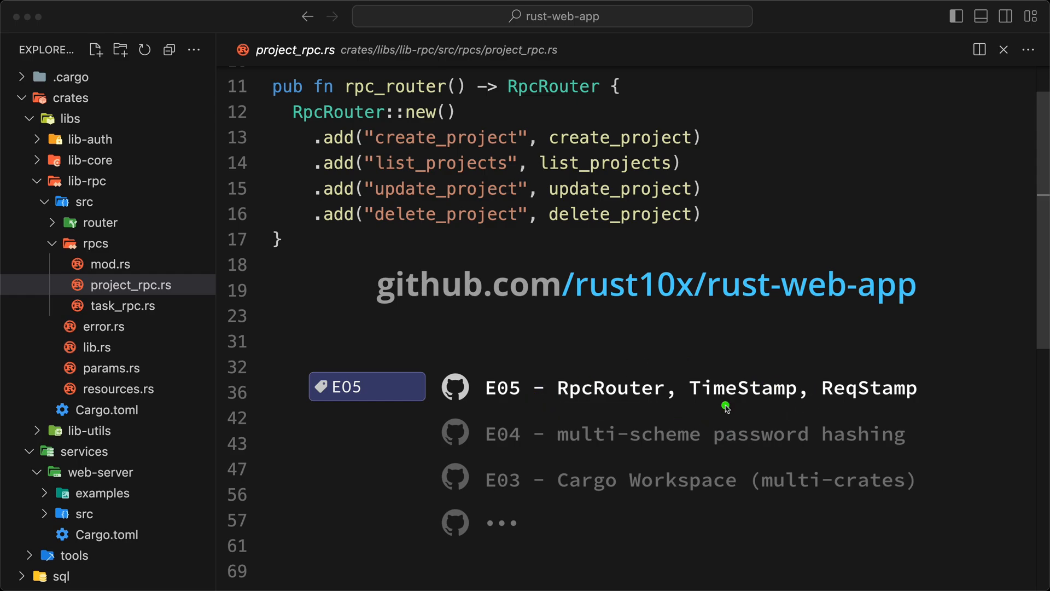
pyautogui.moveTo(865, 410)
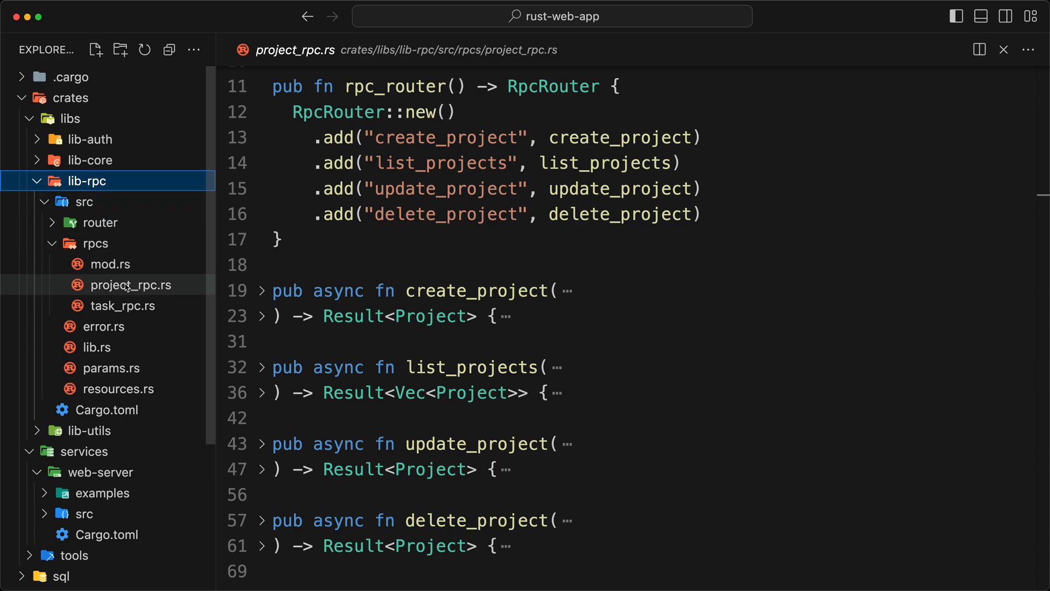
# Reveal create_project's ctx, ModelManager and ParamsForCreate<ProjectForCreate> parameters in project_rpc.rs
pyautogui.click(132, 285)
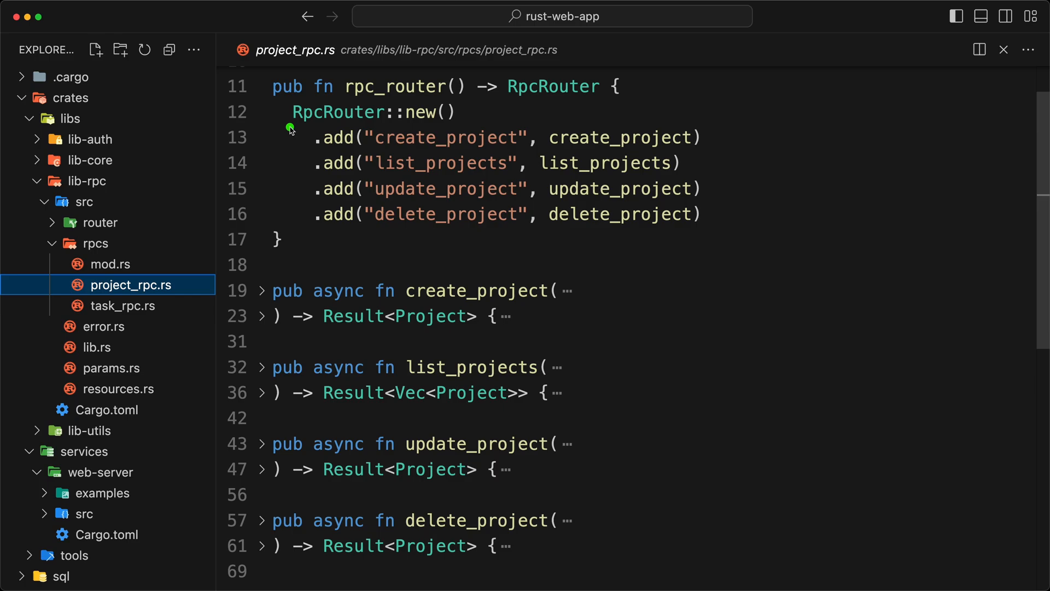
pyautogui.moveTo(289, 127); pyautogui.dragTo(401, 127)
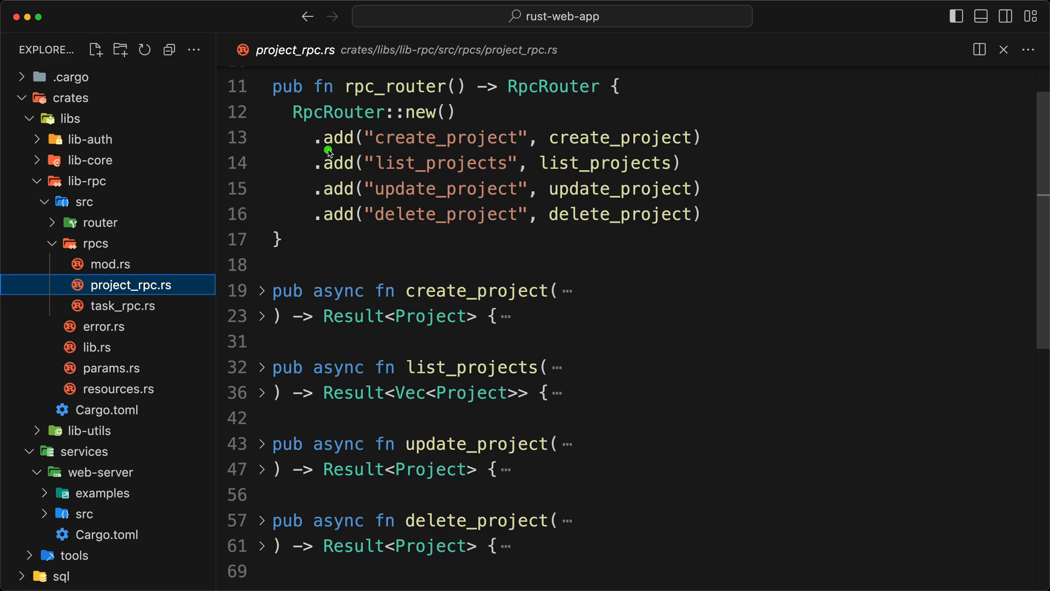
pyautogui.moveTo(328, 152); pyautogui.dragTo(526, 152)
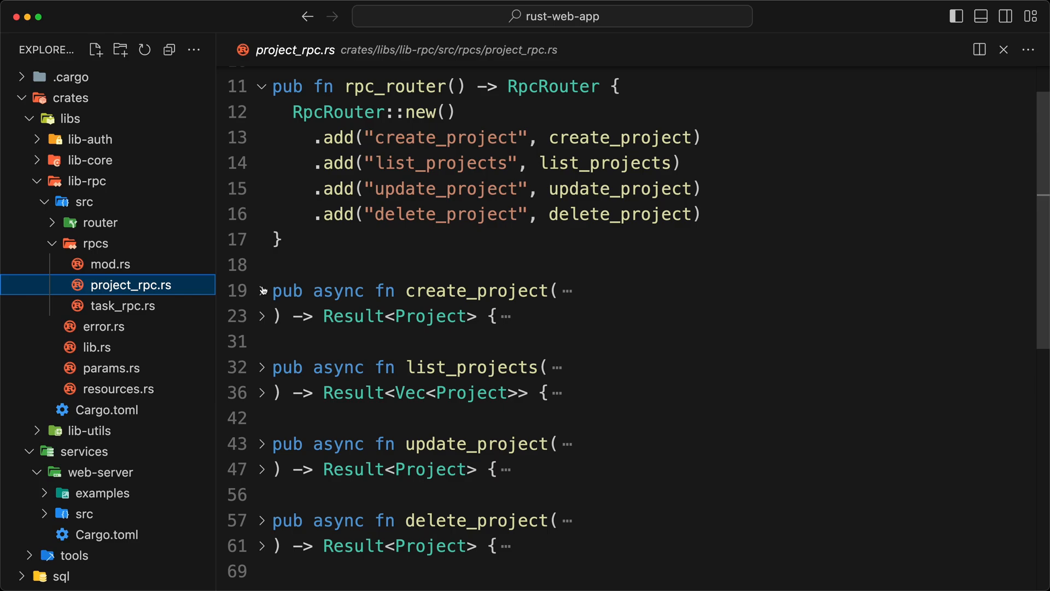
pyautogui.click(262, 290)
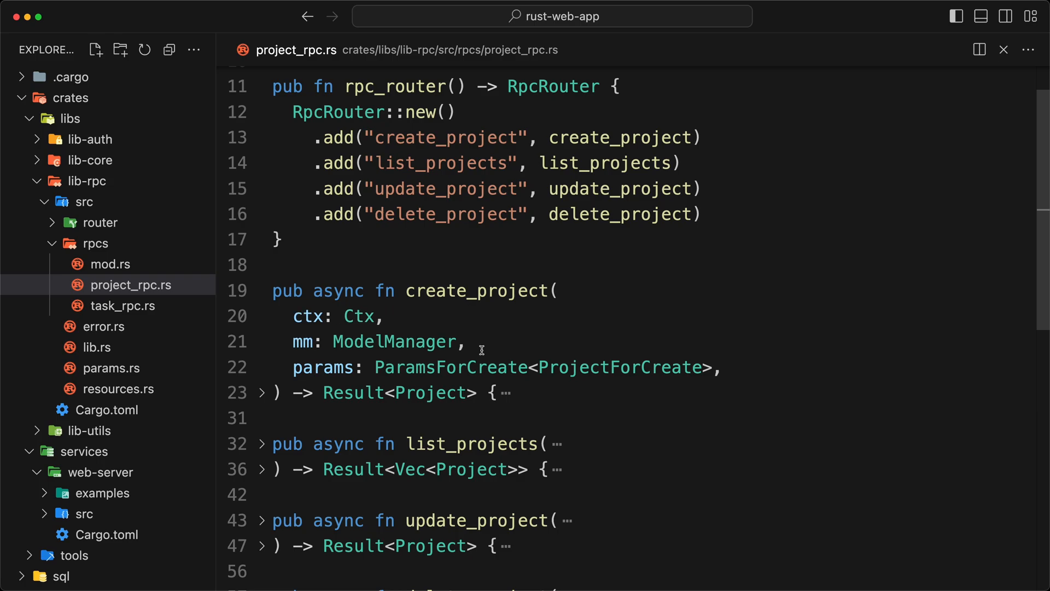
# Give create_project ctx: Ctx and mm: ModelManager arguments, with params commented out and a todo!() body
pyautogui.click(262, 393)
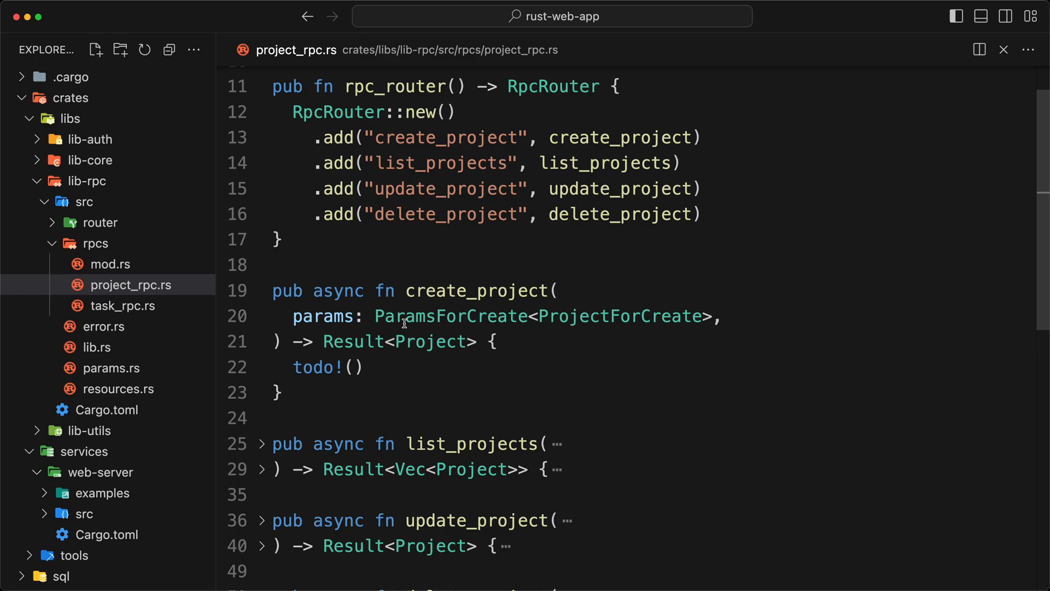
pyautogui.write('ctx: Ctx,')
pyautogui.write('mm: ModelManager,')
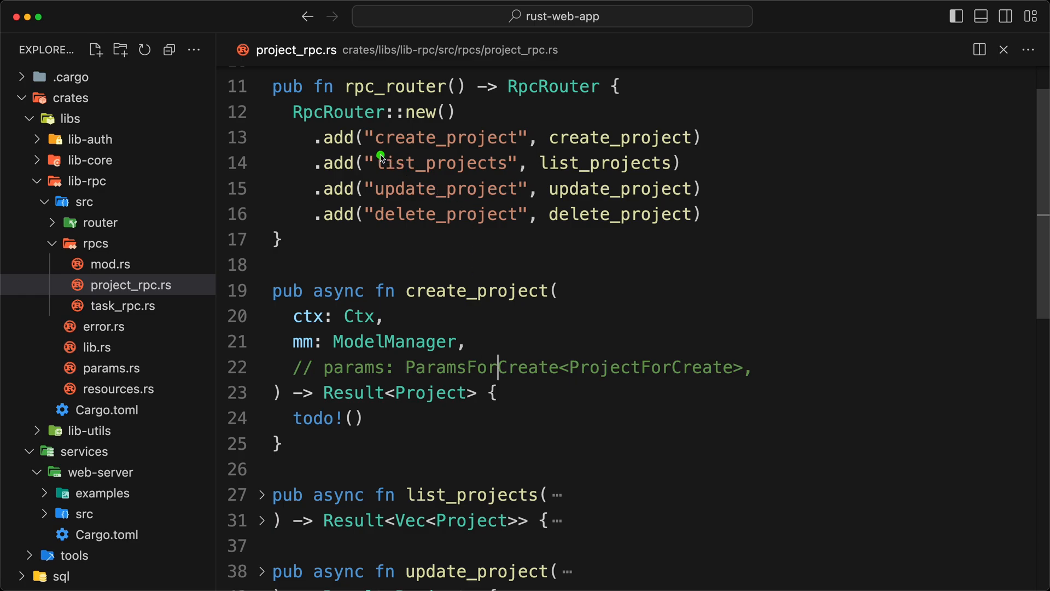
pyautogui.moveTo(375, 163); pyautogui.dragTo(514, 163)
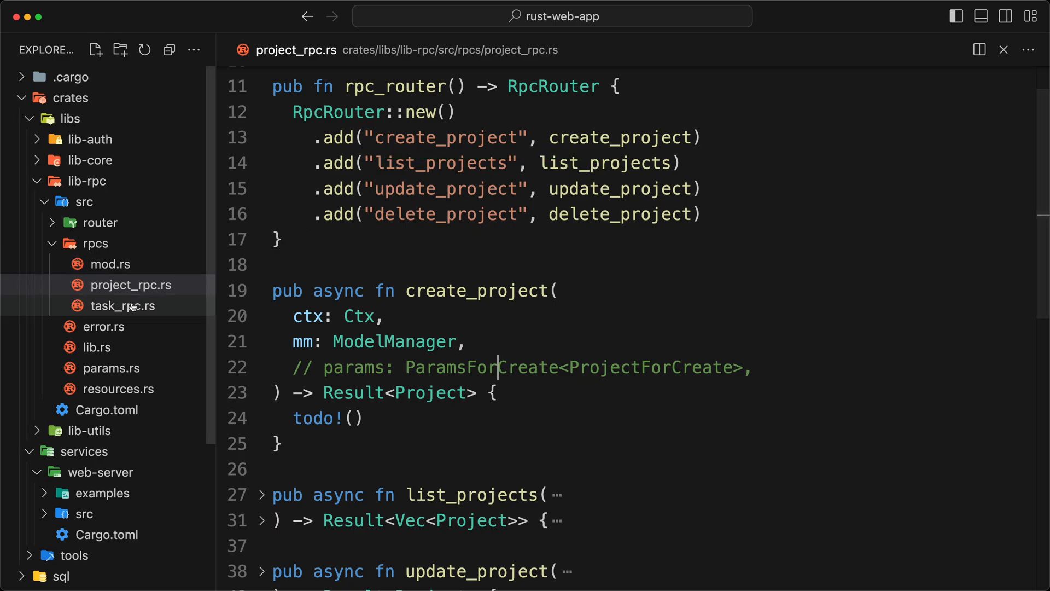
# View task_rpc.rs's rpc_router! macro, then return to project_rpc.rs with params restored
pyautogui.click(123, 305)
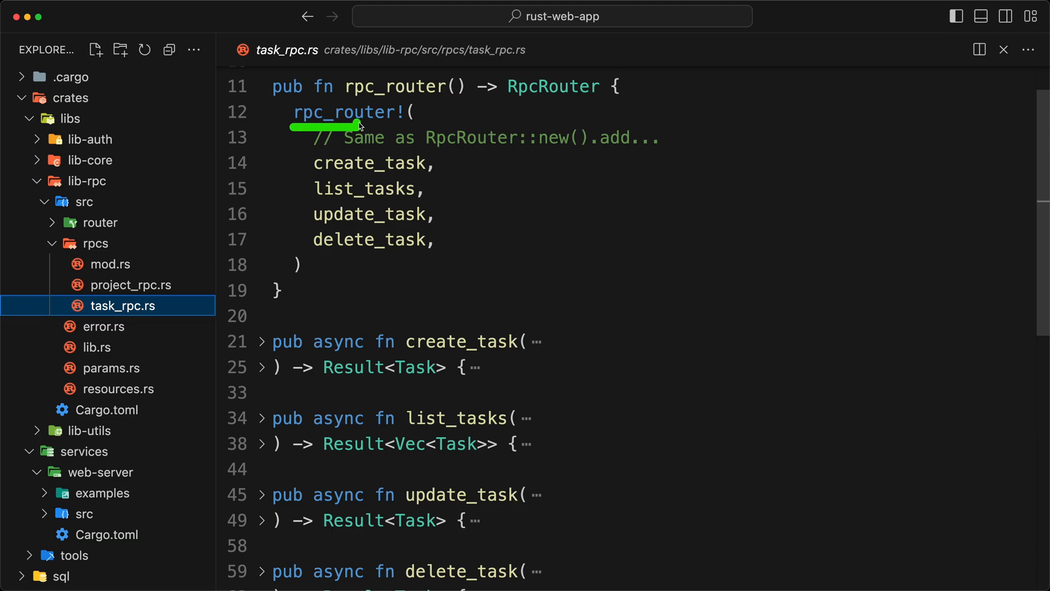
pyautogui.moveTo(515, 161)
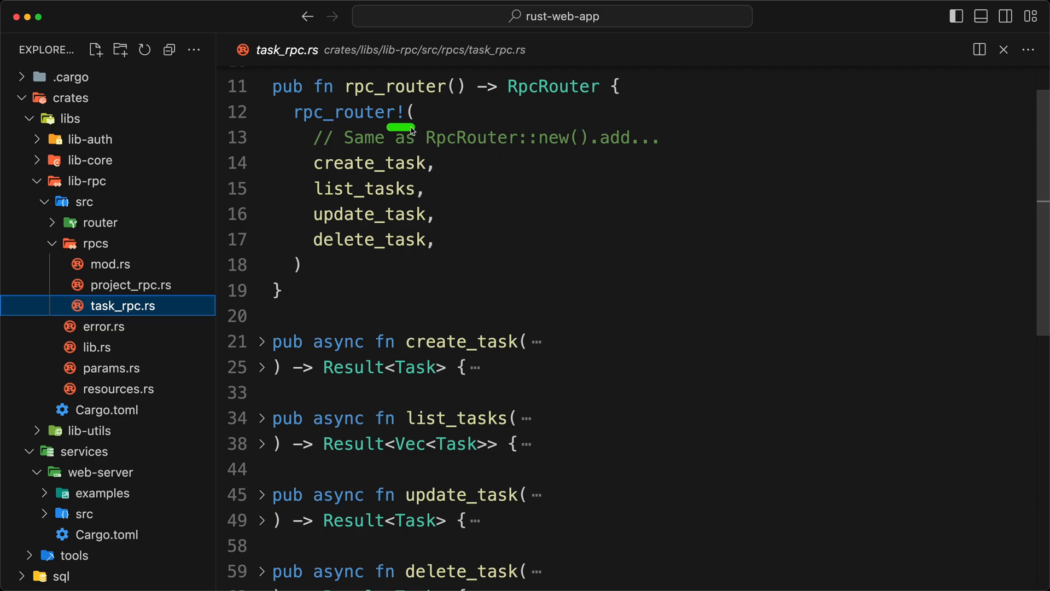
pyautogui.click(130, 285)
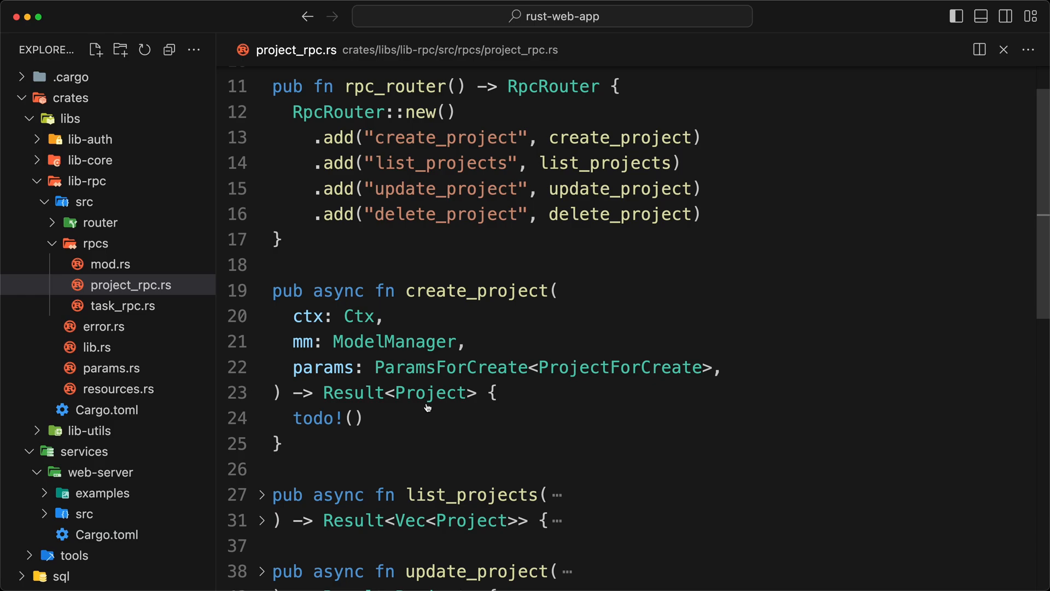
# Implement create_project: destructure ParamsForCreate { data }, create and fetch via ProjectBmc, return Ok(project)
pyautogui.write('let ParamsForCreate { data } = params;')
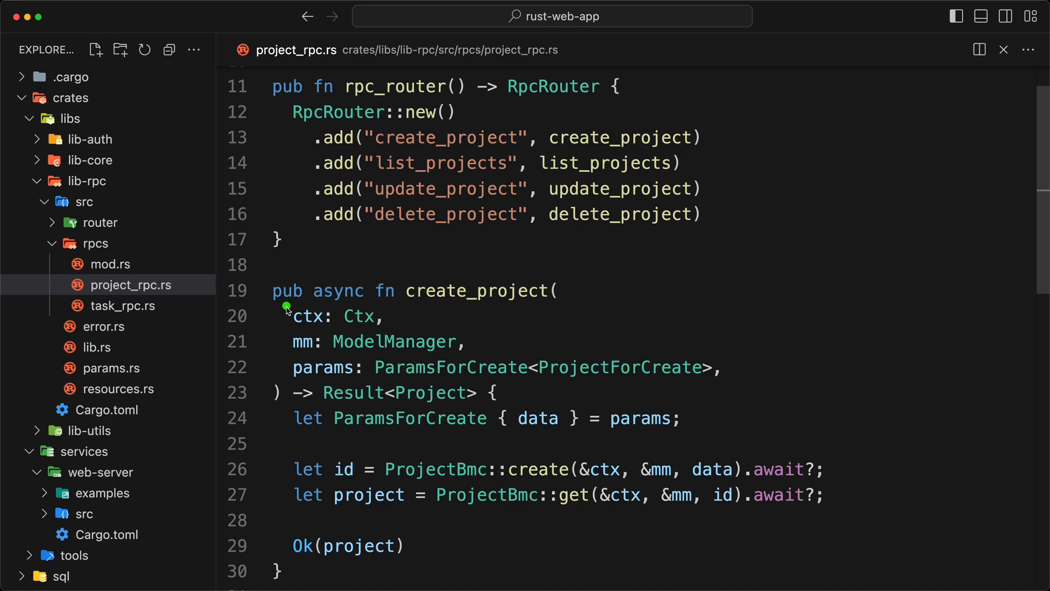
pyautogui.moveTo(345, 337)
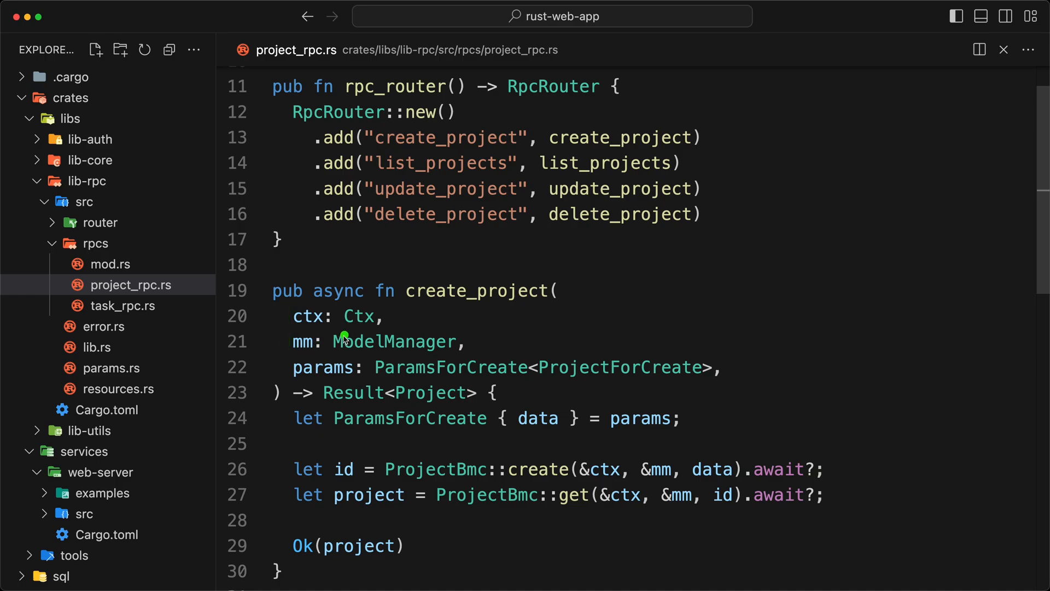
pyautogui.moveTo(333, 359)
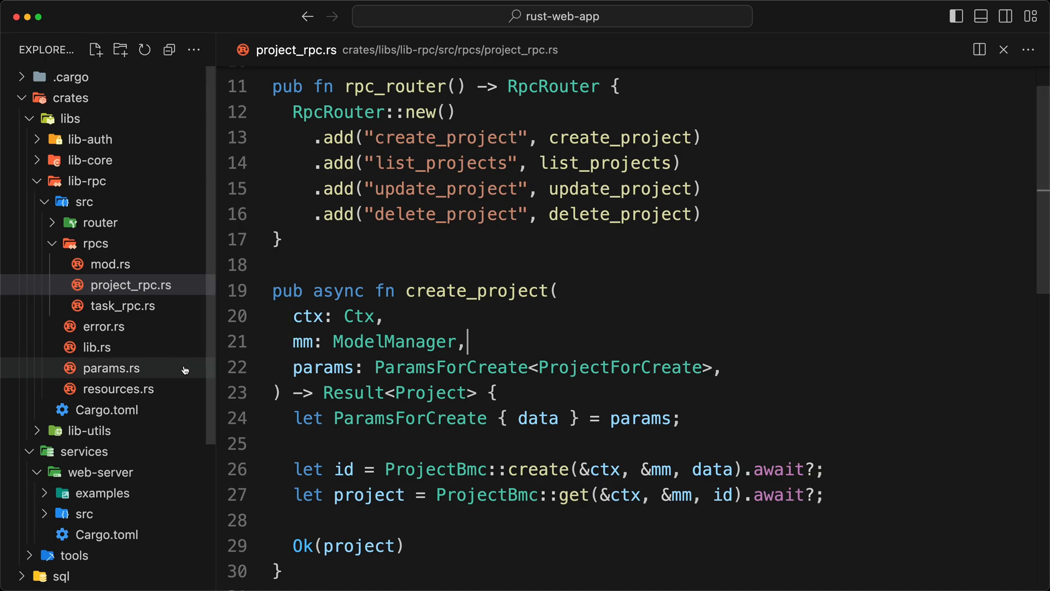
# Show RpcResources in resources.rs with its mm ModelManager and Option<Ctx> ctx fields
pyautogui.click(118, 388)
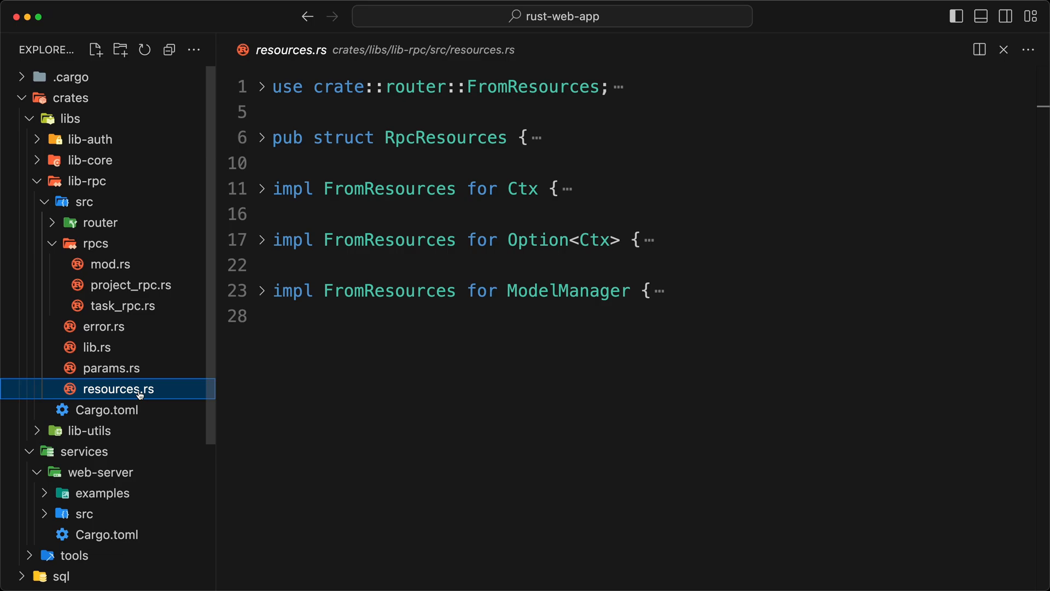
pyautogui.click(262, 137)
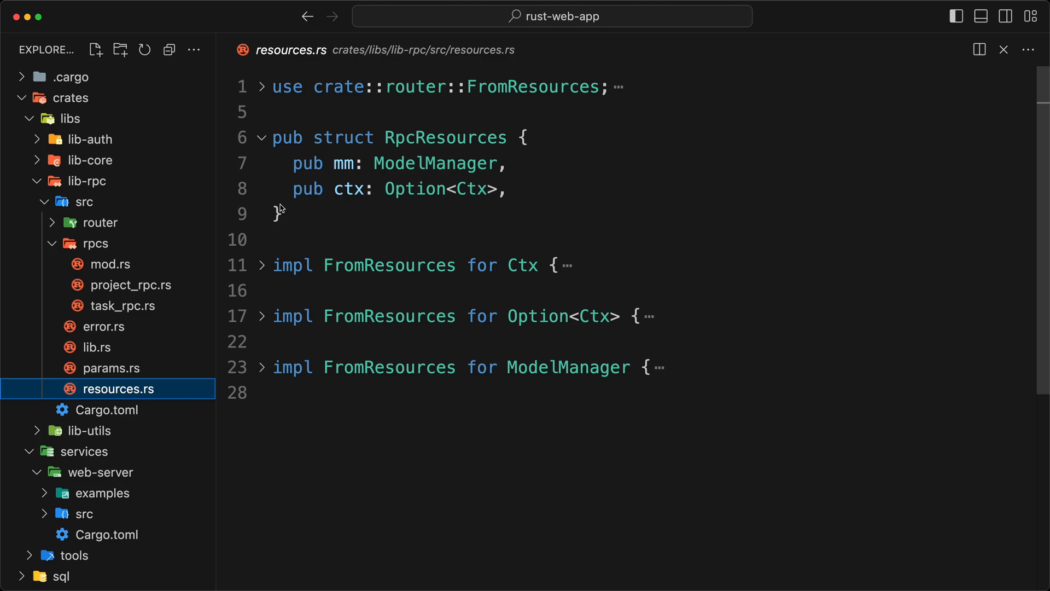
pyautogui.doubleClick(435, 163)
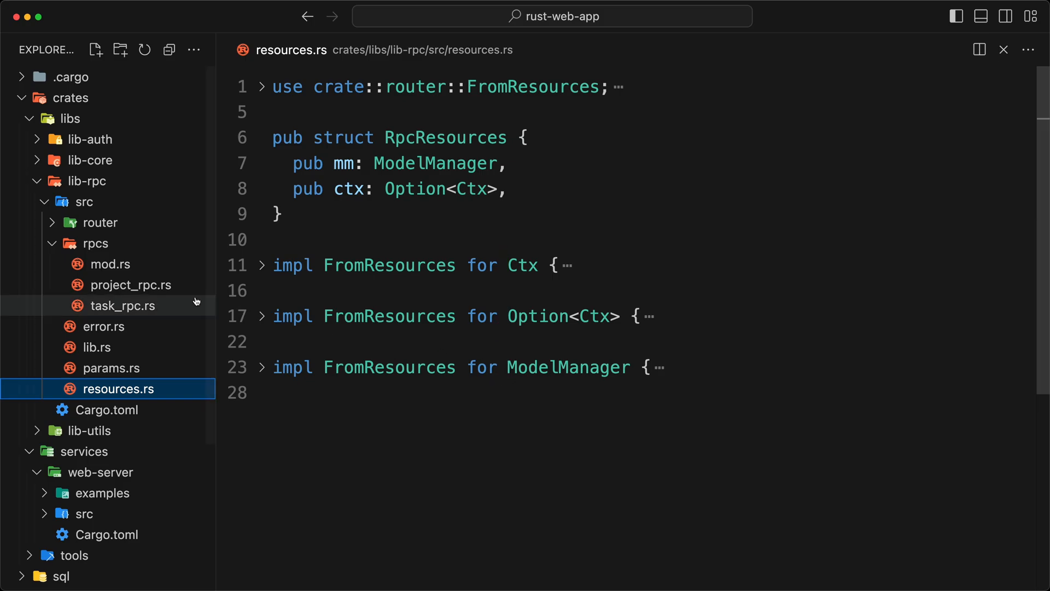
pyautogui.click(130, 284)
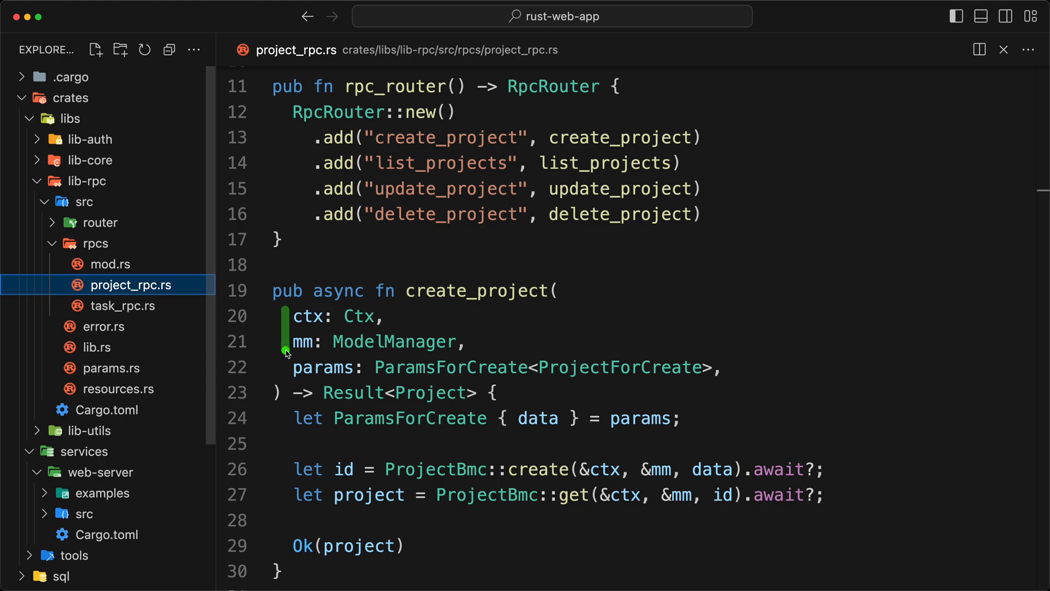
pyautogui.click(119, 390)
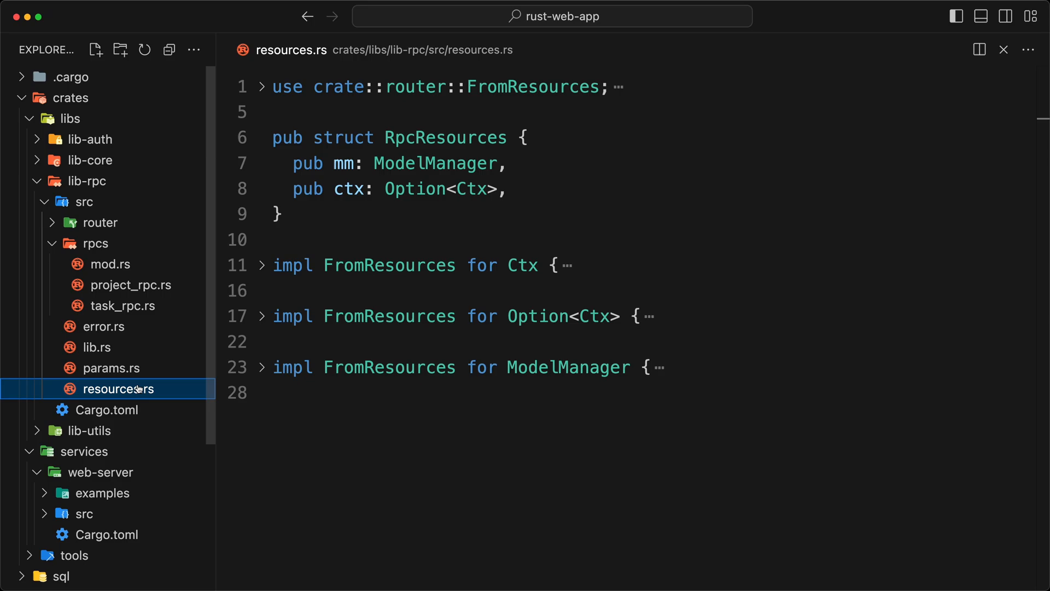
pyautogui.moveTo(119, 375)
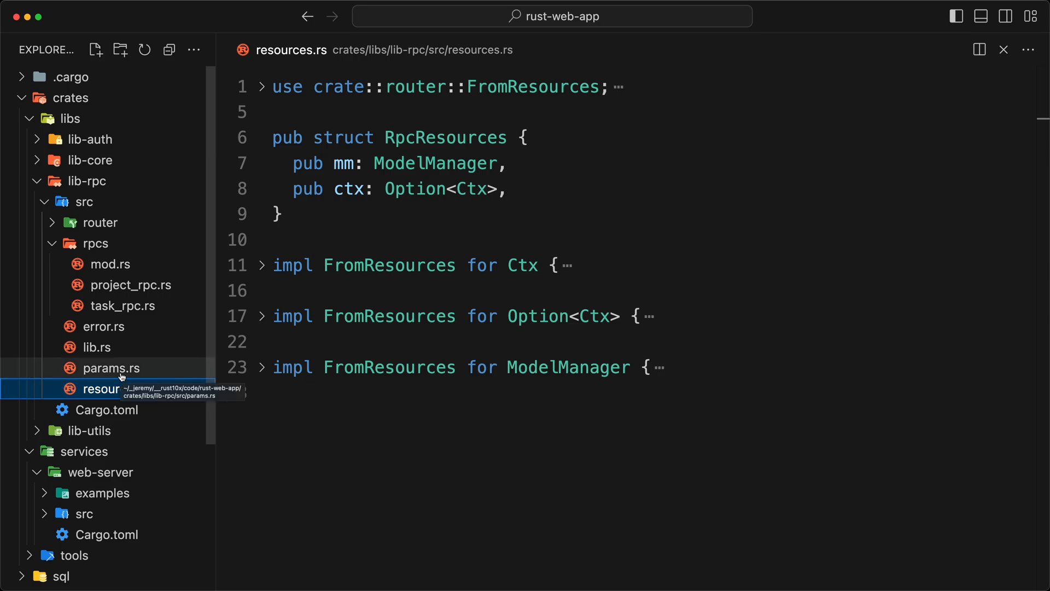
# Review ParamsForCreate, ParamsForUpdate and ParamsIded in params.rs, leaving ParamsForUpdate folded
pyautogui.click(112, 368)
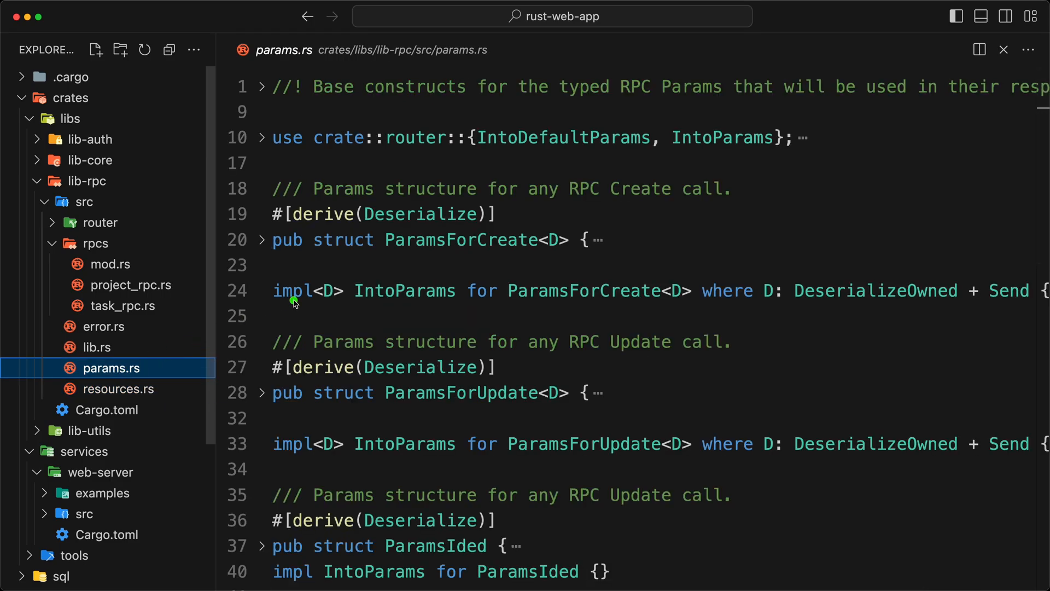
pyautogui.moveTo(386, 260)
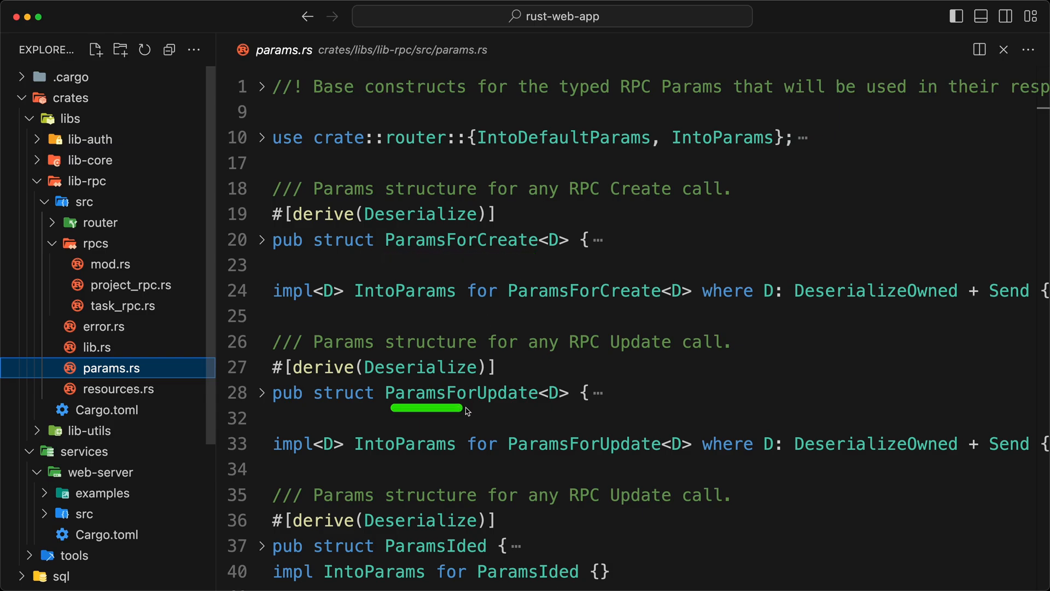
pyautogui.click(262, 240)
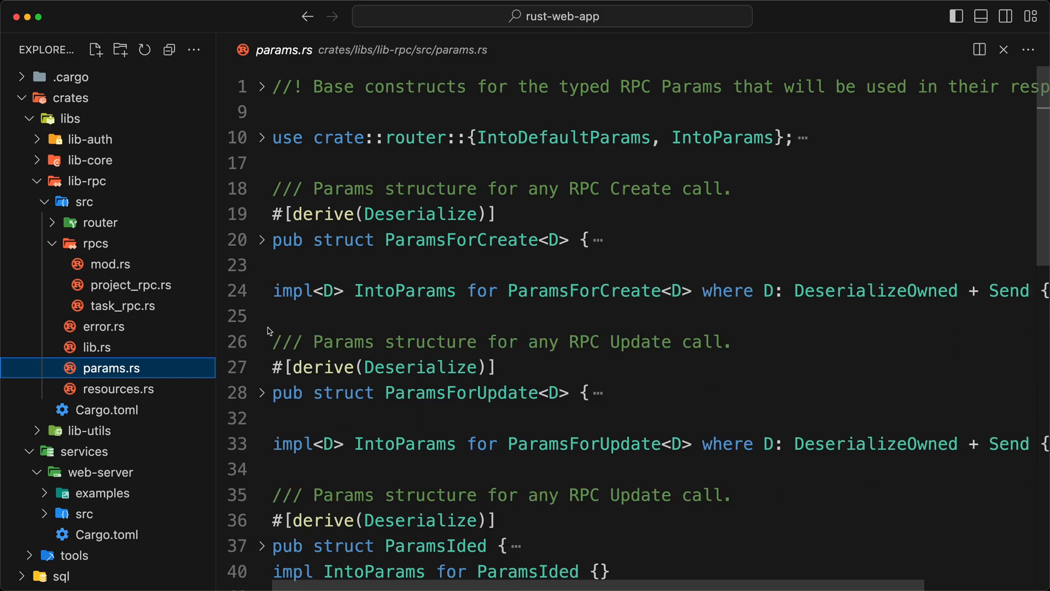
pyautogui.click(262, 393)
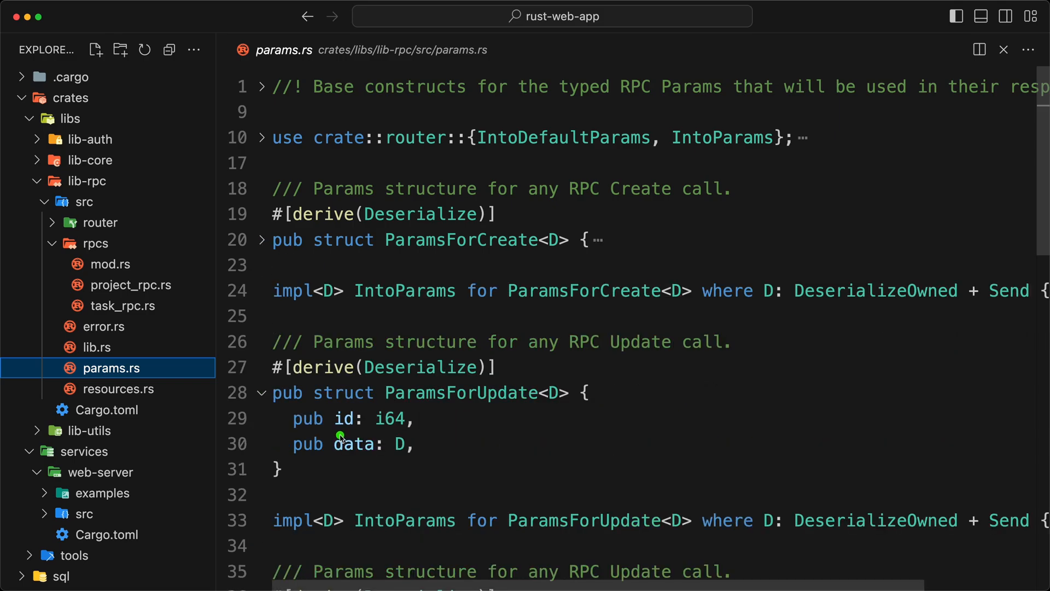
pyautogui.click(263, 393)
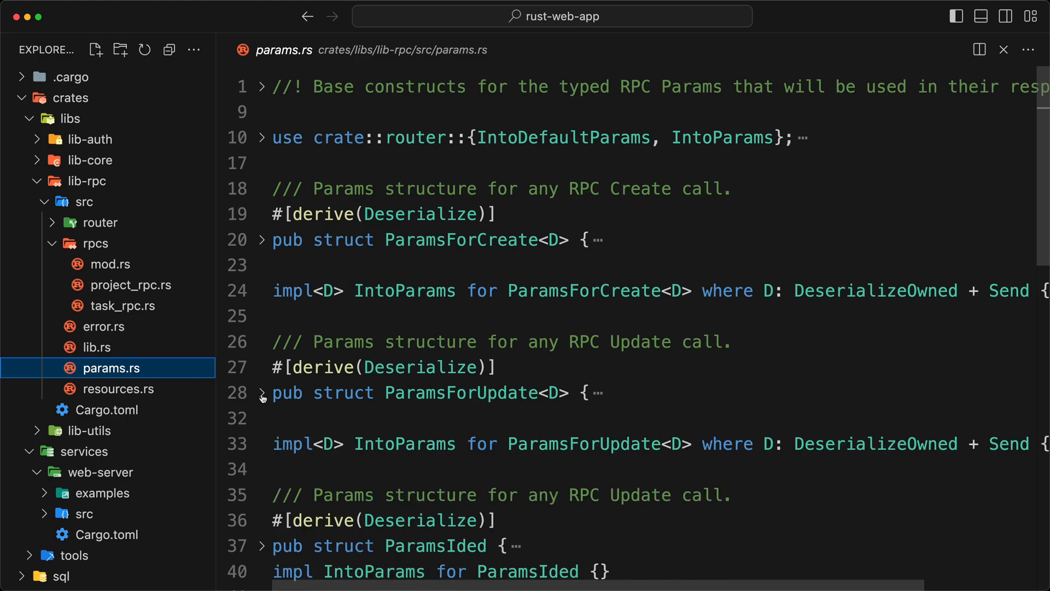
pyautogui.moveTo(524, 372)
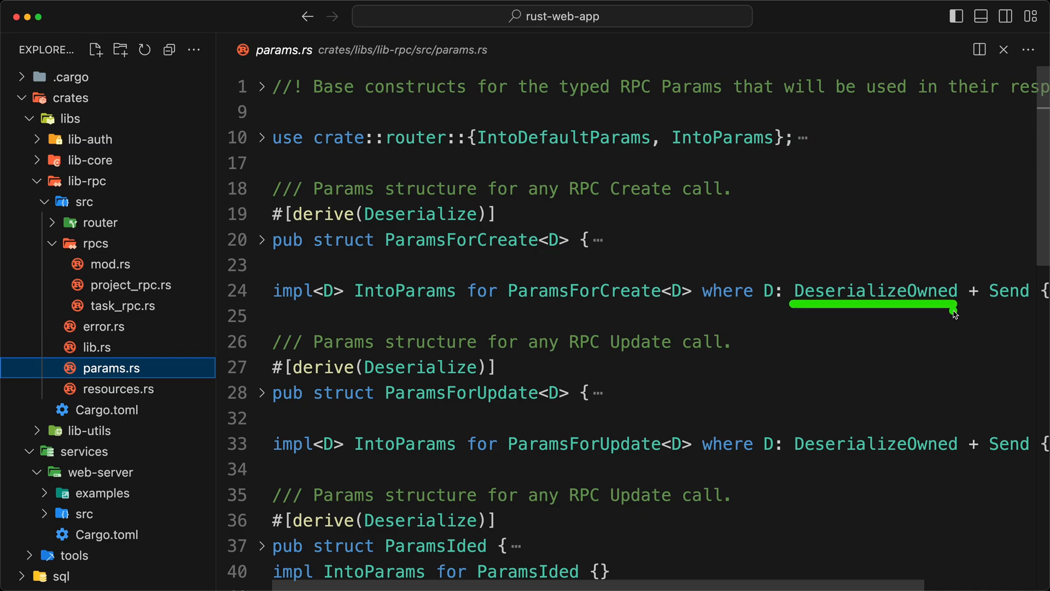
pyautogui.moveTo(354, 307)
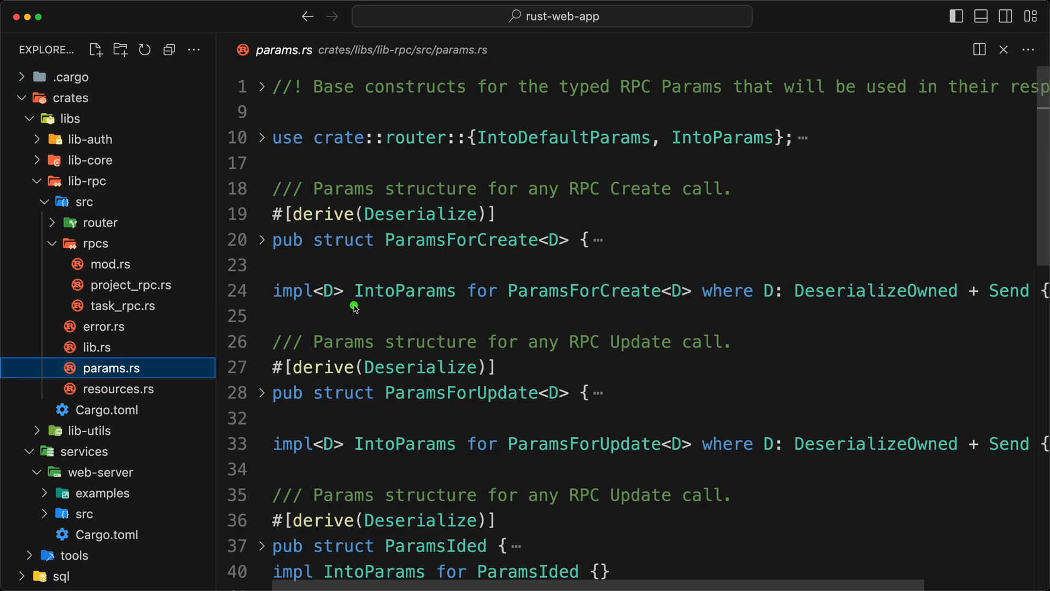
pyautogui.moveTo(353, 306); pyautogui.dragTo(455, 306)
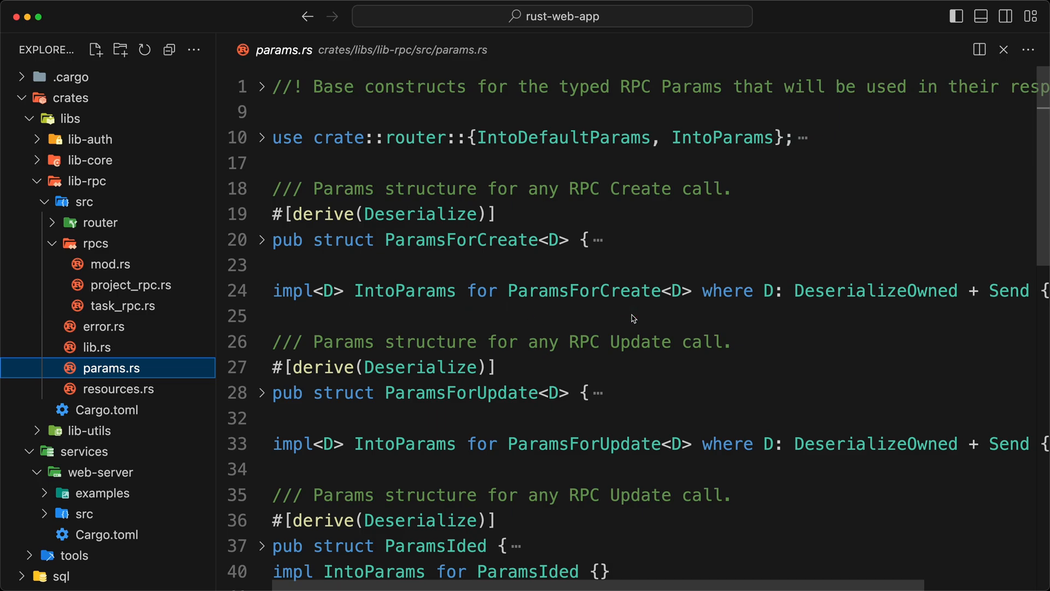
# Widen the code view by hiding the file tree, then restore it
pyautogui.click(954, 15)
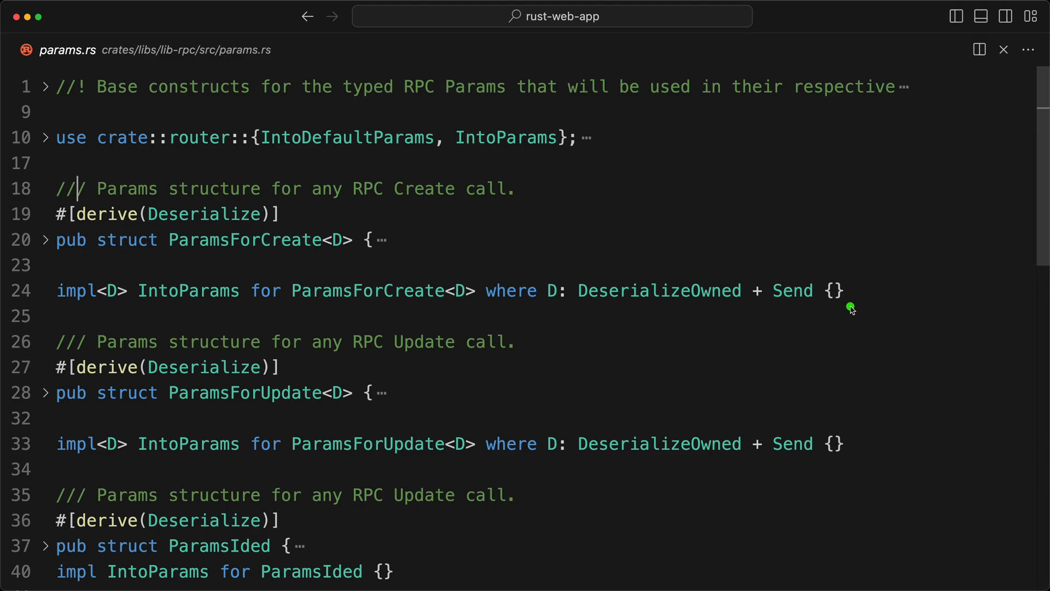
pyautogui.moveTo(853, 310)
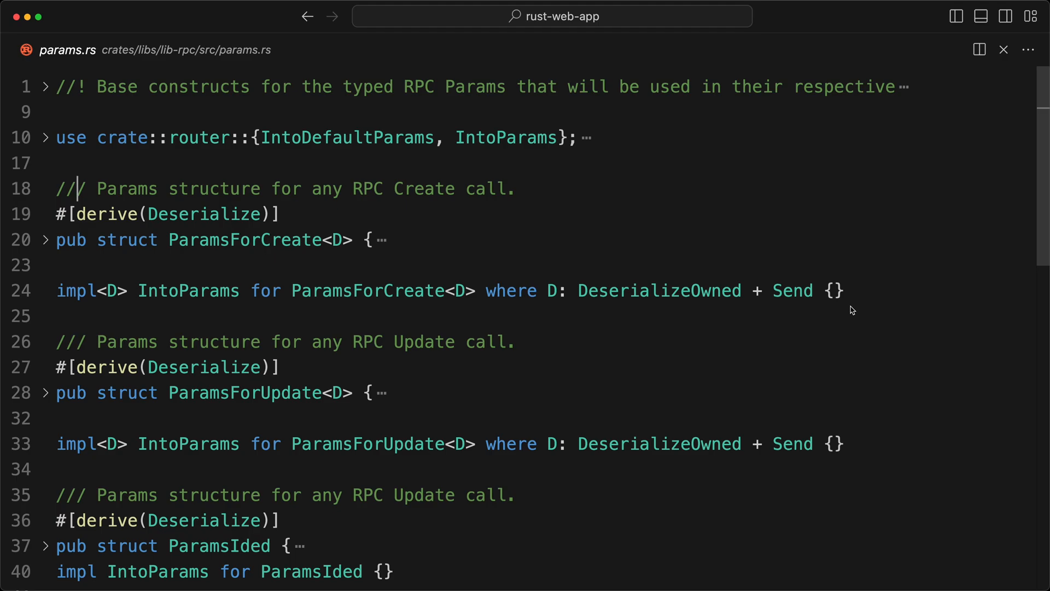
pyautogui.click(956, 16)
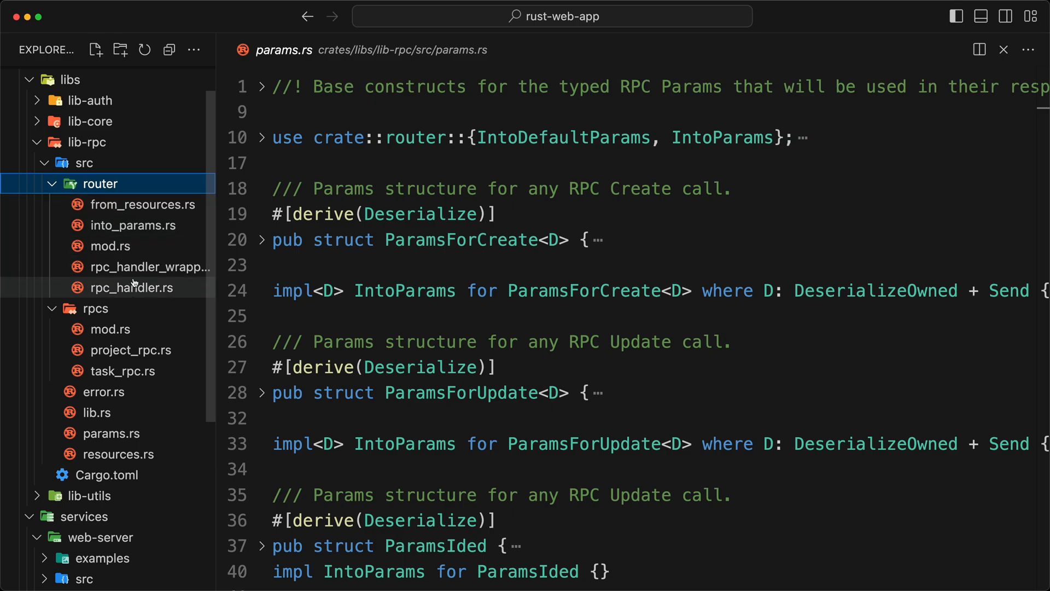
# Show the RpcHandler trait in rpc_handler.rs with its call method's parameters expanded
pyautogui.click(134, 288)
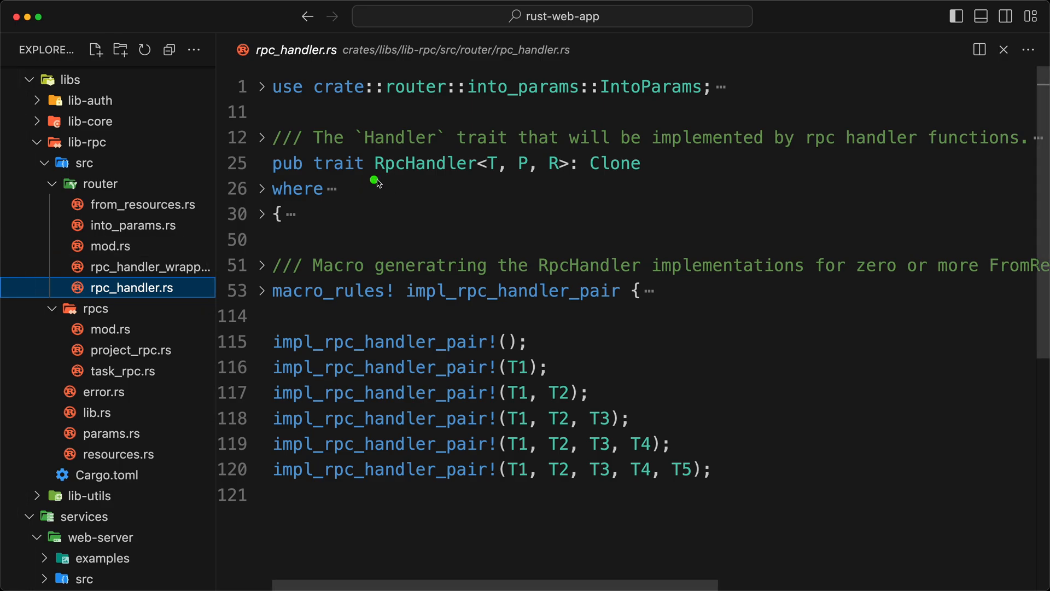
pyautogui.moveTo(375, 181); pyautogui.dragTo(473, 181)
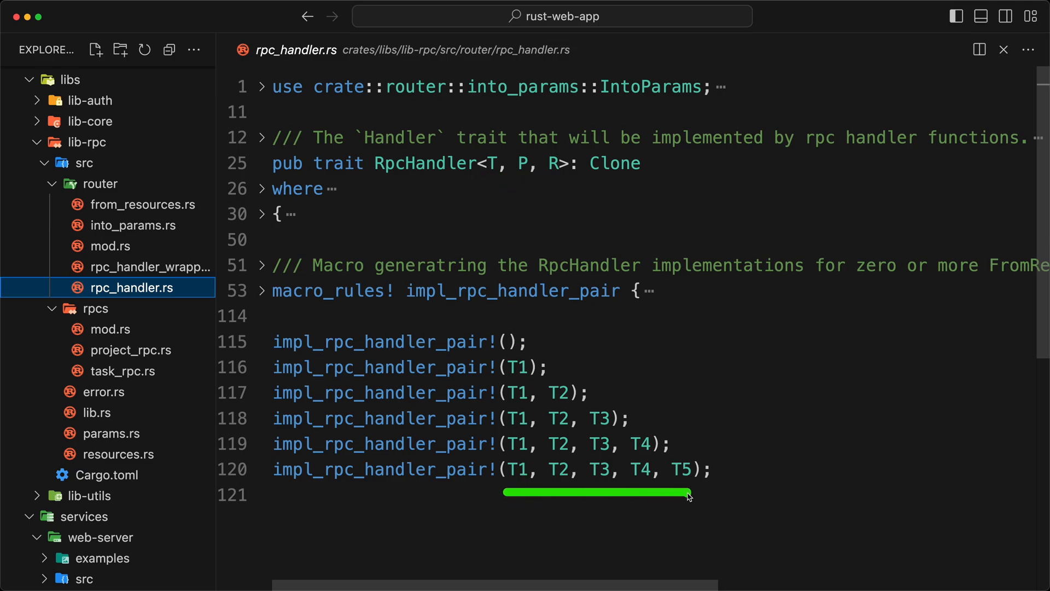
pyautogui.moveTo(688, 496)
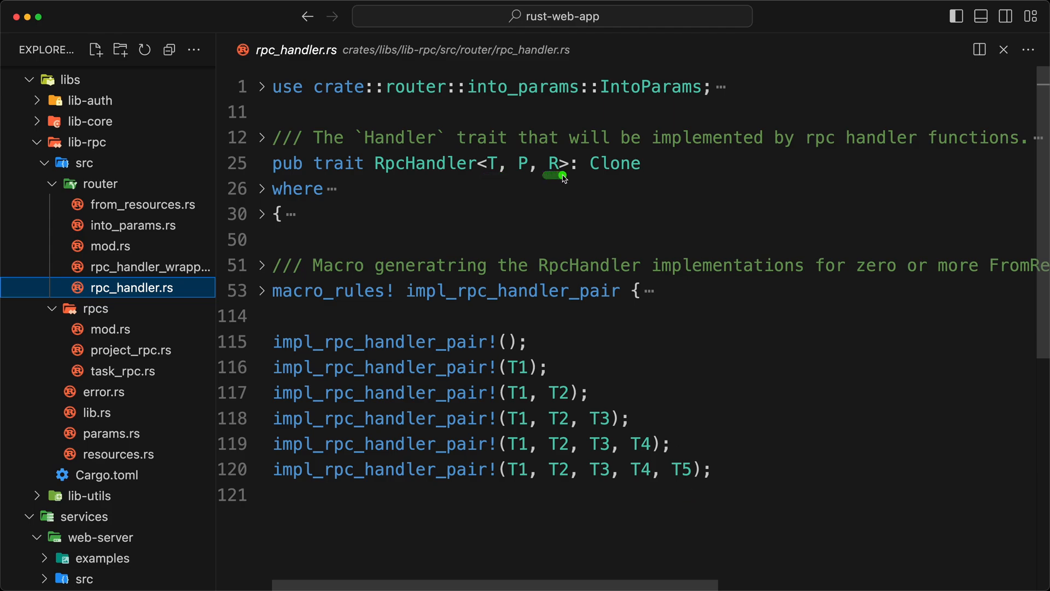
pyautogui.moveTo(505, 177)
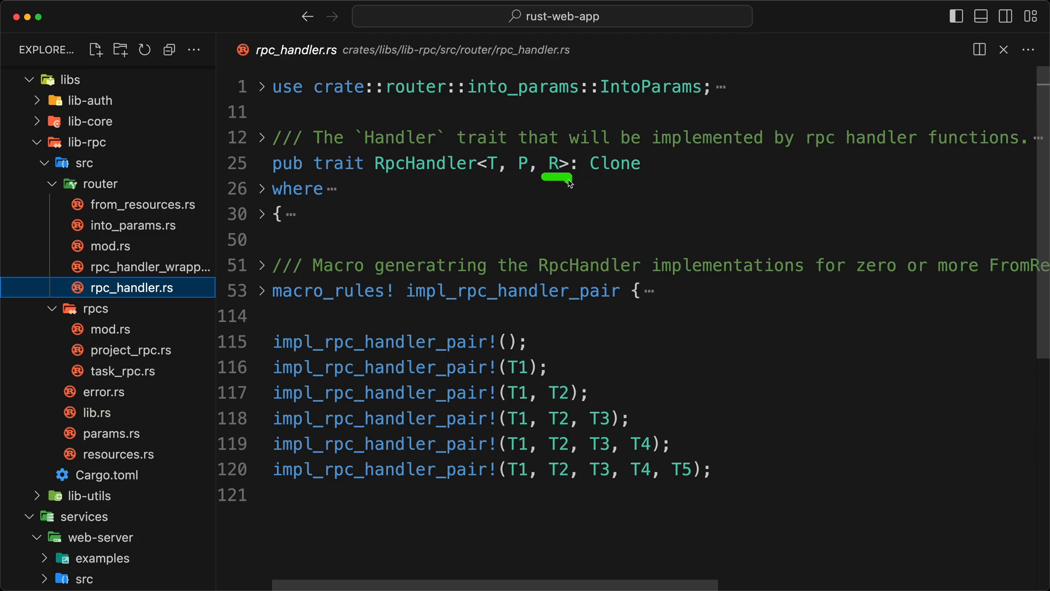
pyautogui.click(262, 213)
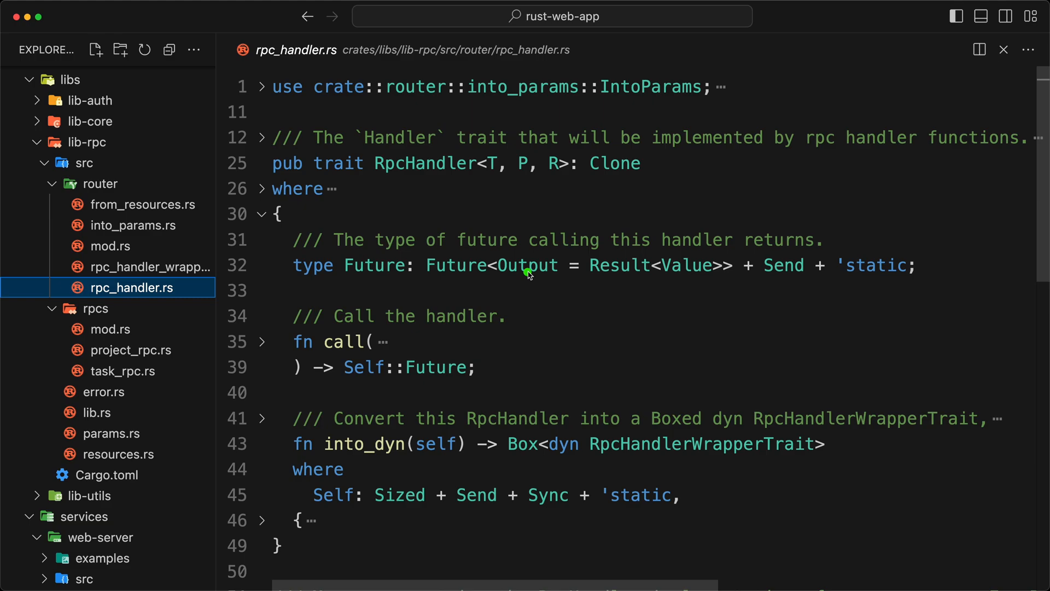
pyautogui.moveTo(593, 281)
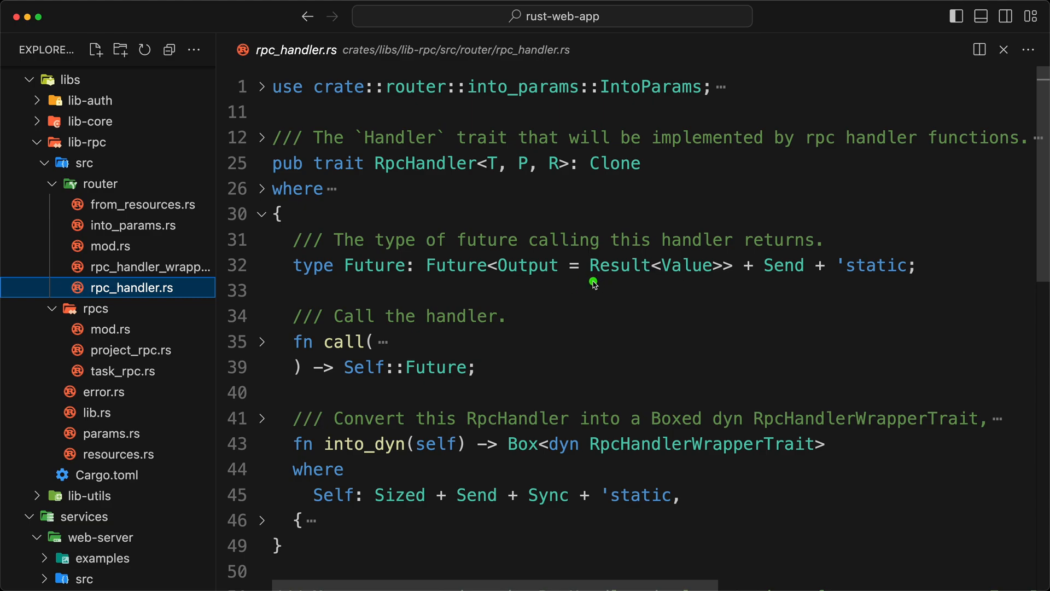
pyautogui.moveTo(592, 281); pyautogui.dragTo(713, 291)
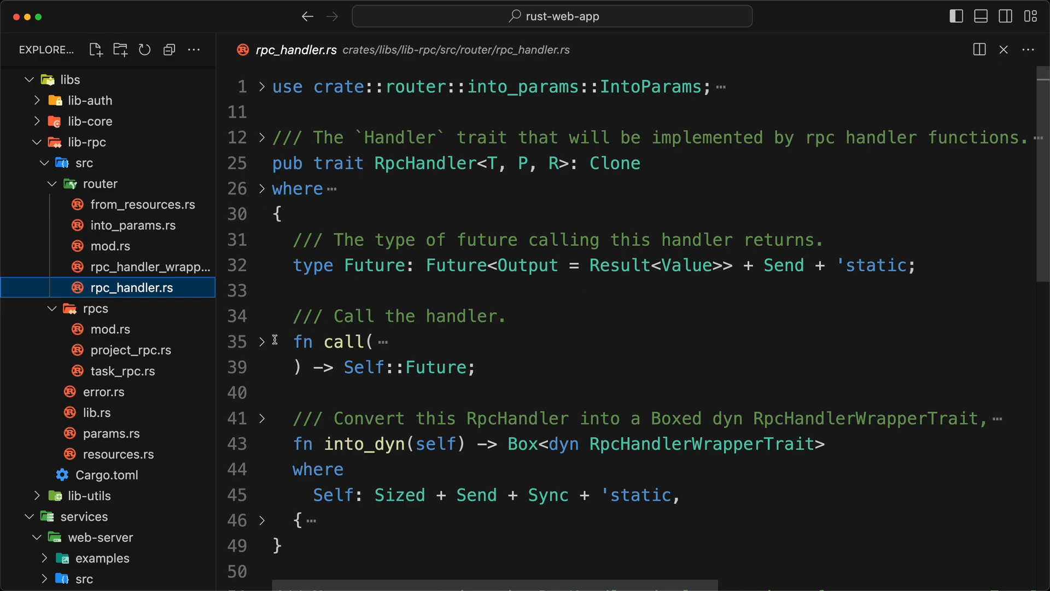
pyautogui.click(263, 342)
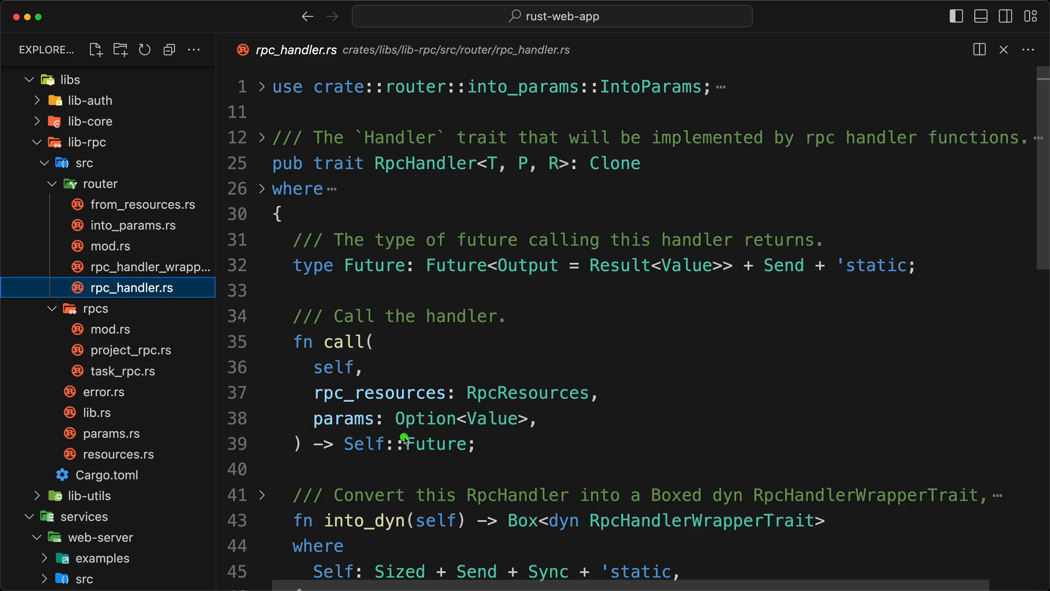
pyautogui.moveTo(405, 441); pyautogui.dragTo(542, 443)
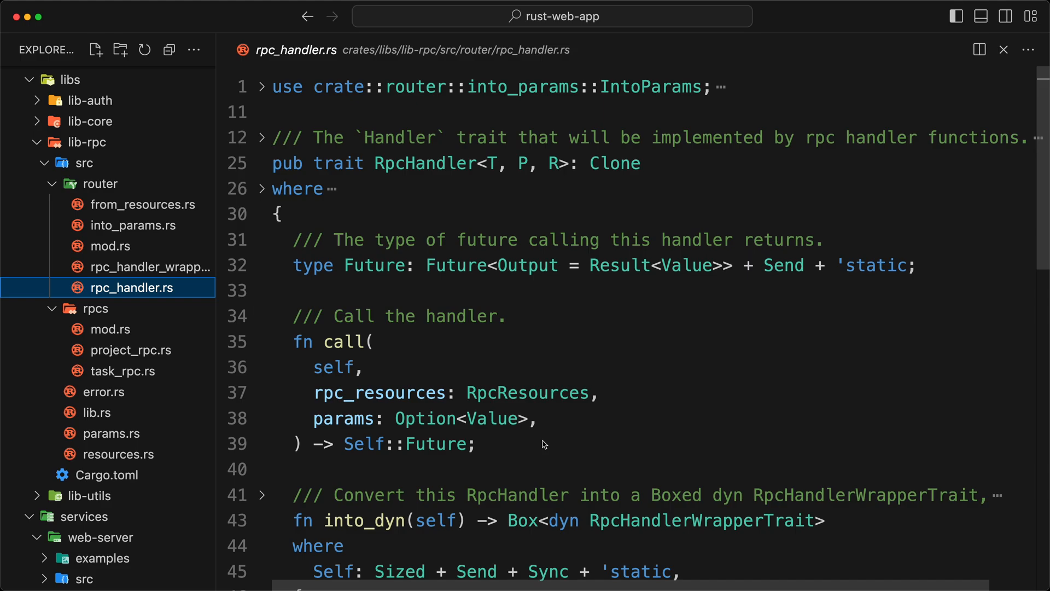
# Reveal into_dyn boxing an RpcHandlerWrapper, with call's parameters folded and the file tree hidden
pyautogui.click(507, 315)
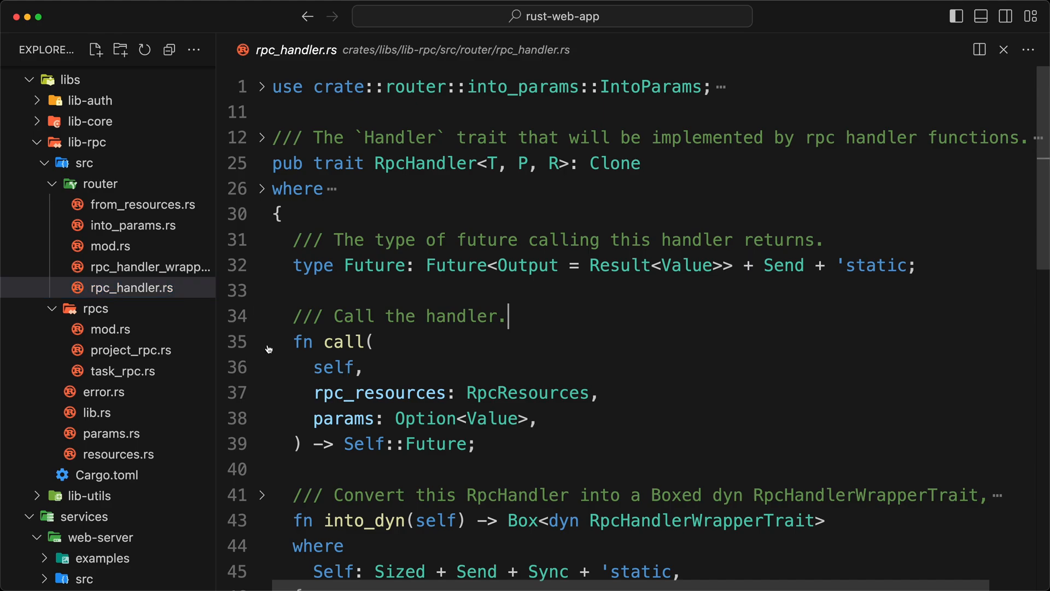
pyautogui.click(262, 341)
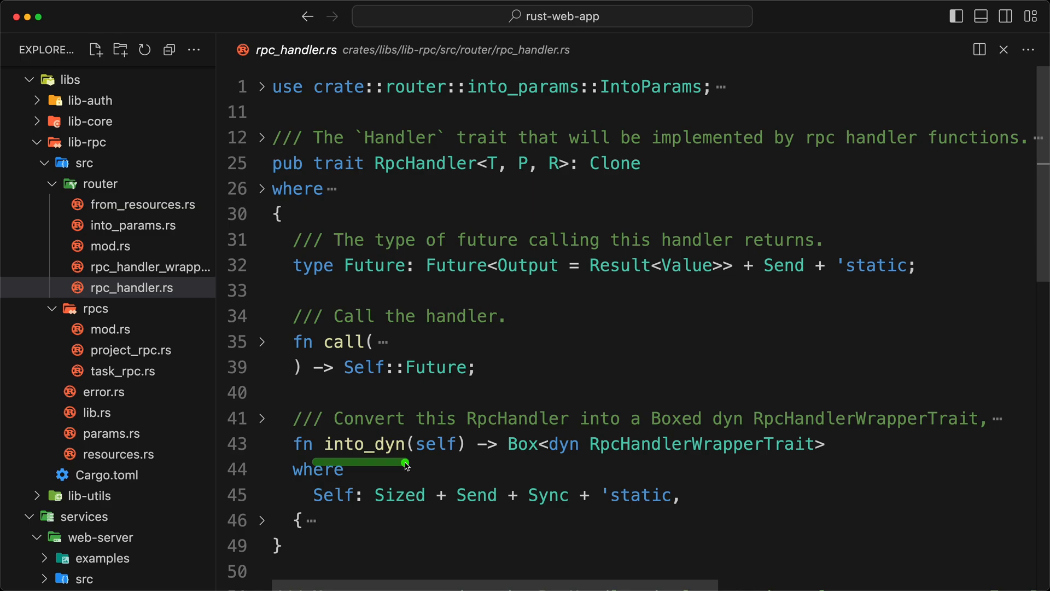
pyautogui.click(509, 315)
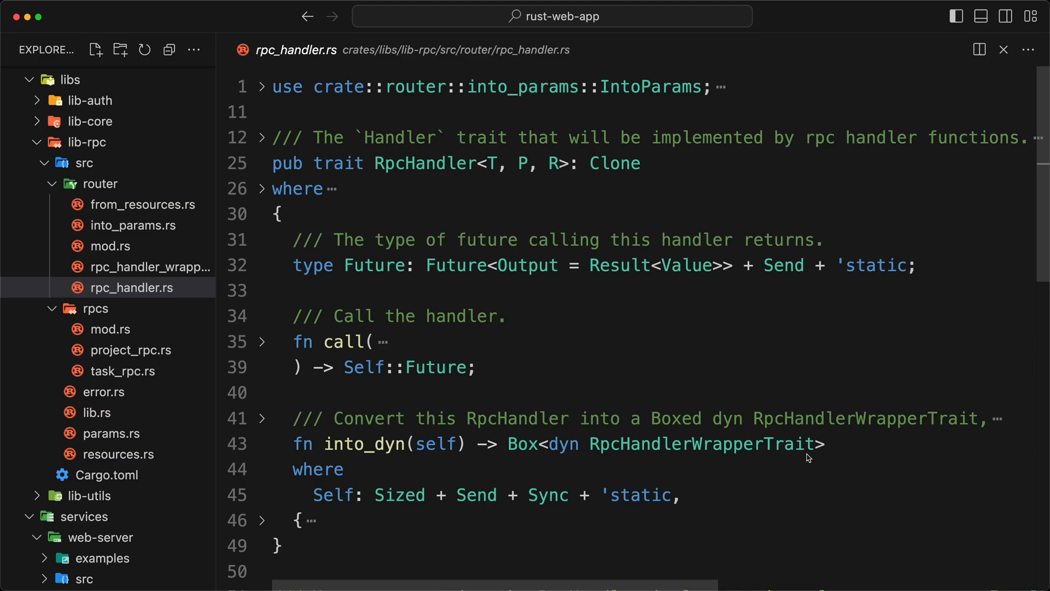
pyautogui.click(508, 315)
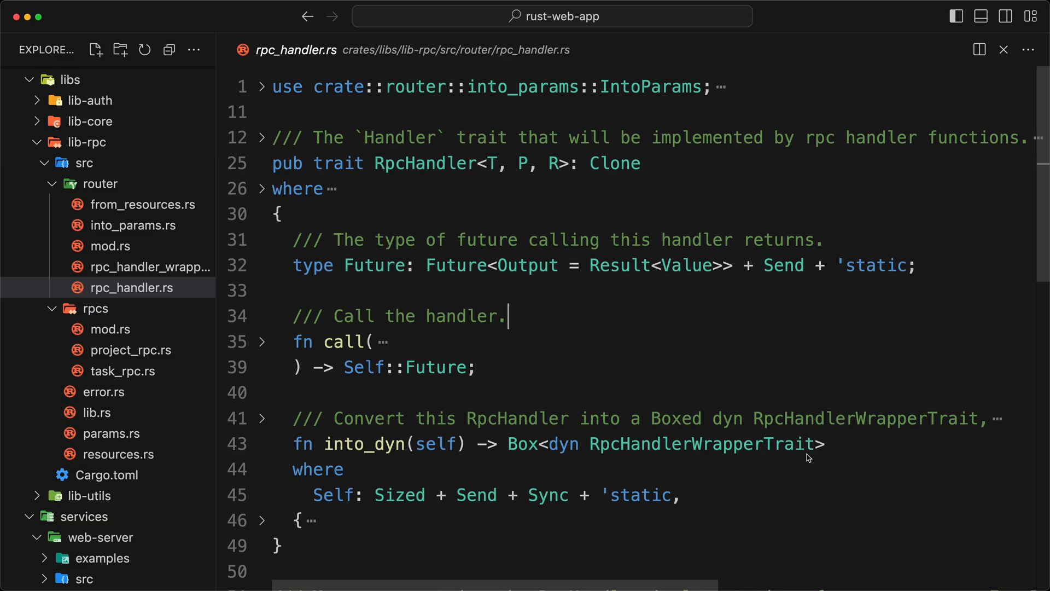
pyautogui.click(261, 521)
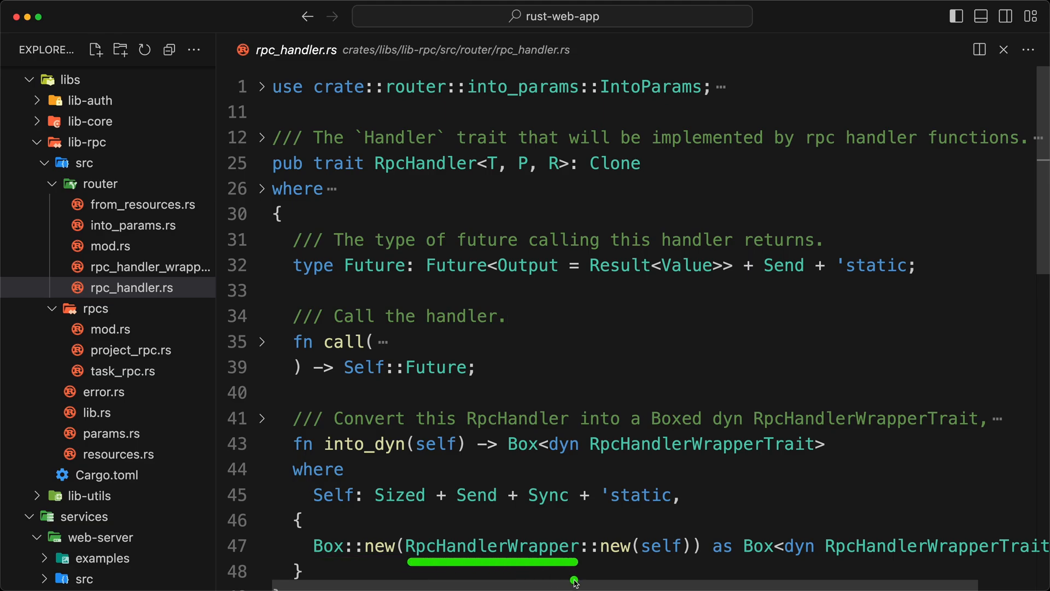
pyautogui.click(510, 315)
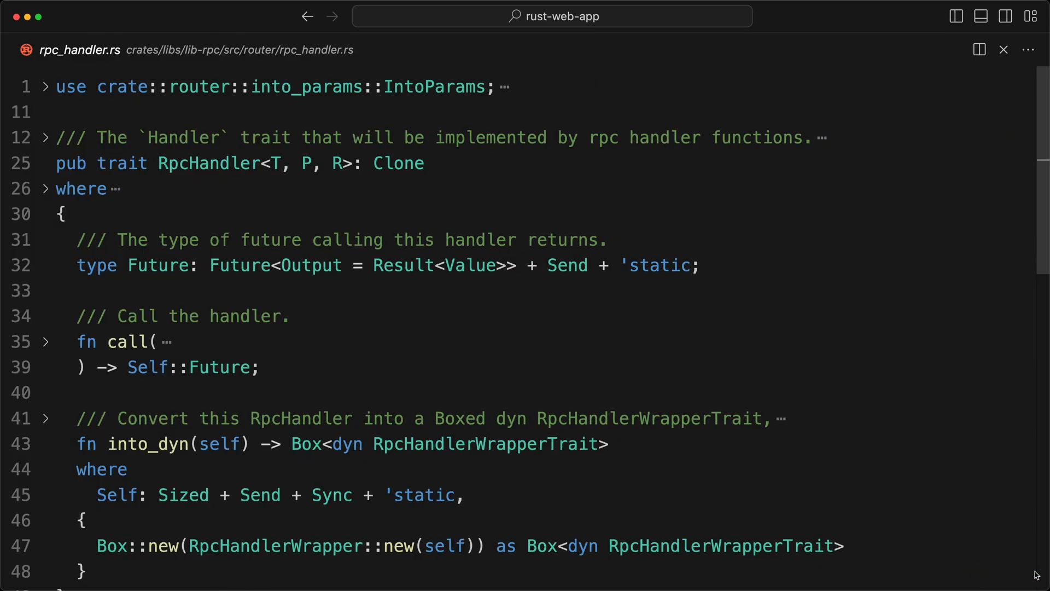
# Show the impl_rpc_handler_pair! macro body generating RpcHandler impls for up to five FromResources types
pyautogui.click(956, 16)
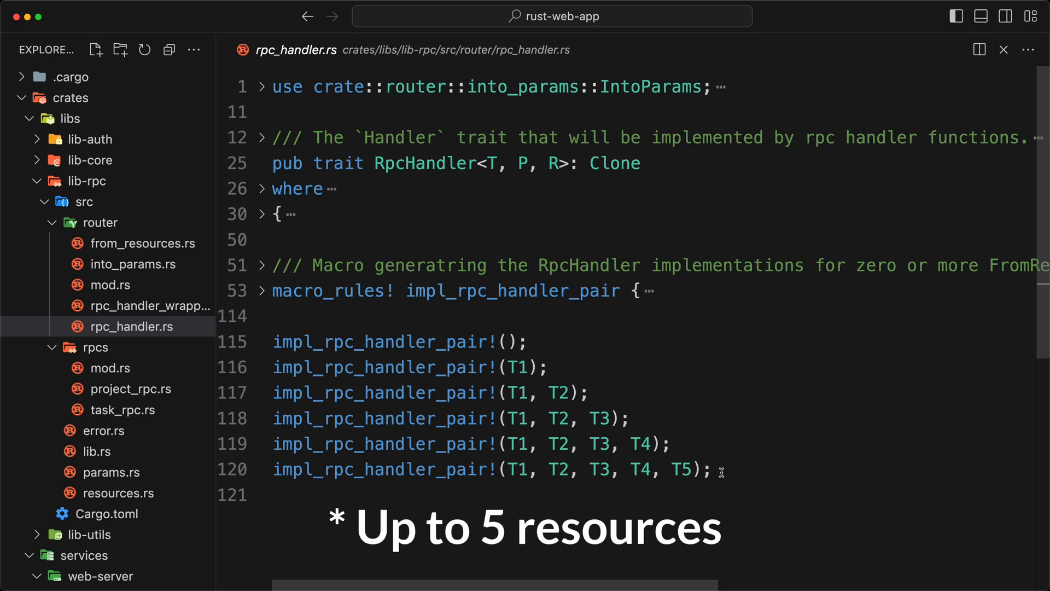
pyautogui.write('impl_rpc_handler_pair!(T1, T2, T3, T4, T5, T);')
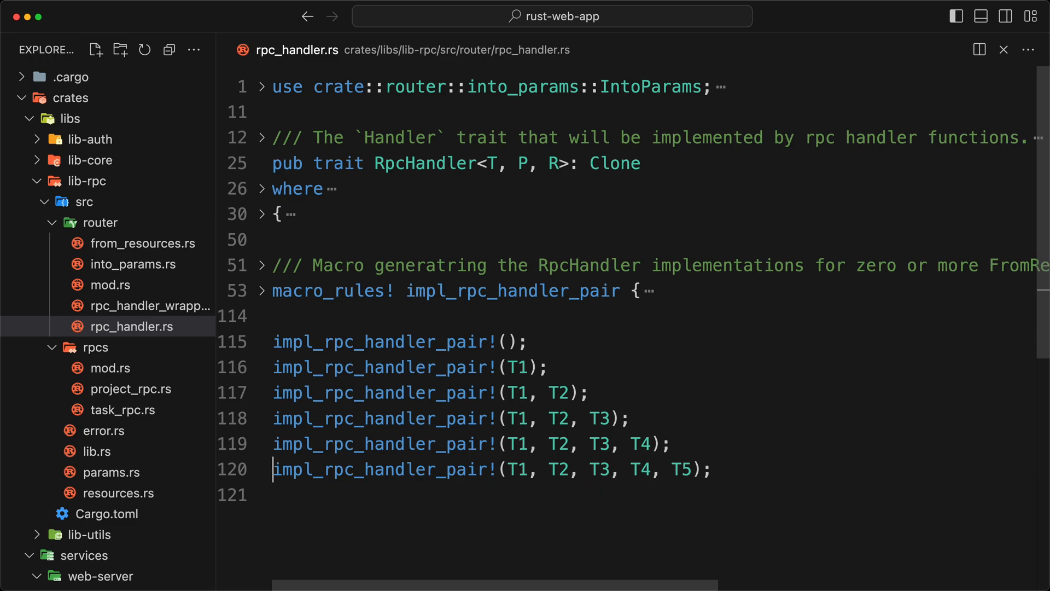
pyautogui.moveTo(265, 300)
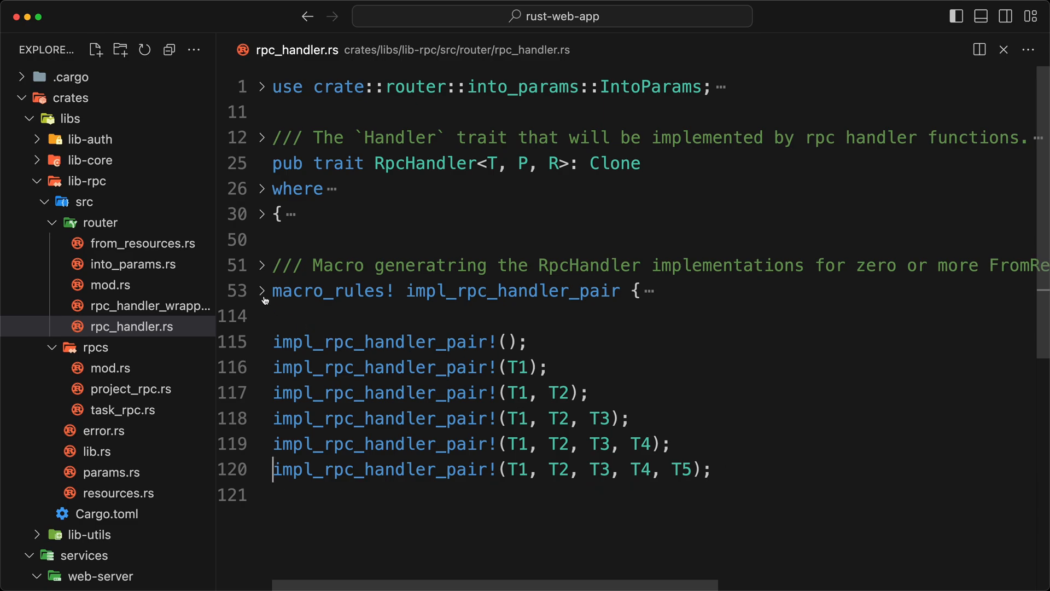
pyautogui.click(261, 291)
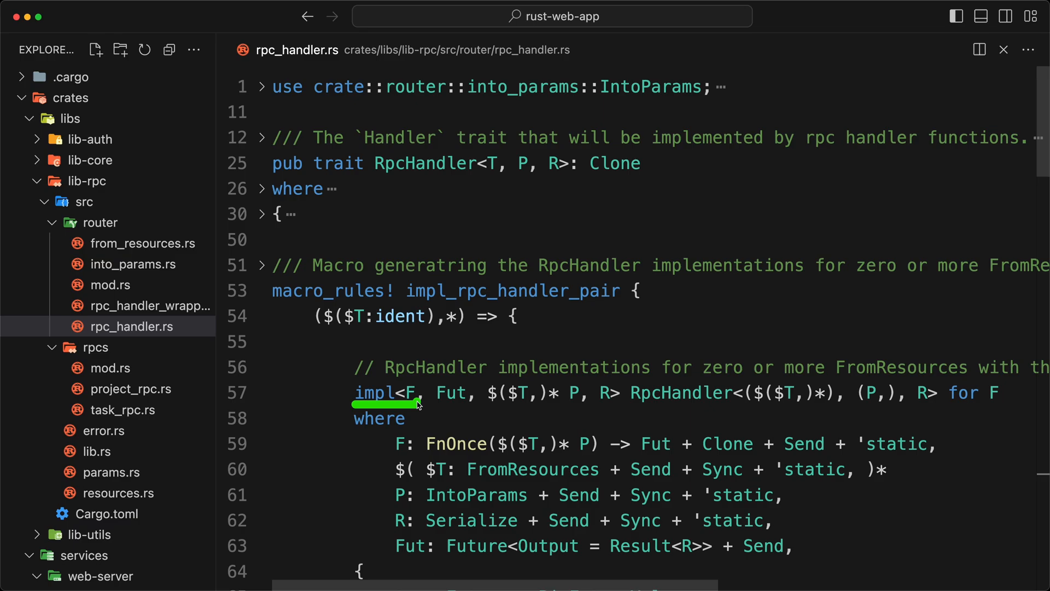
pyautogui.moveTo(417, 403); pyautogui.dragTo(608, 404)
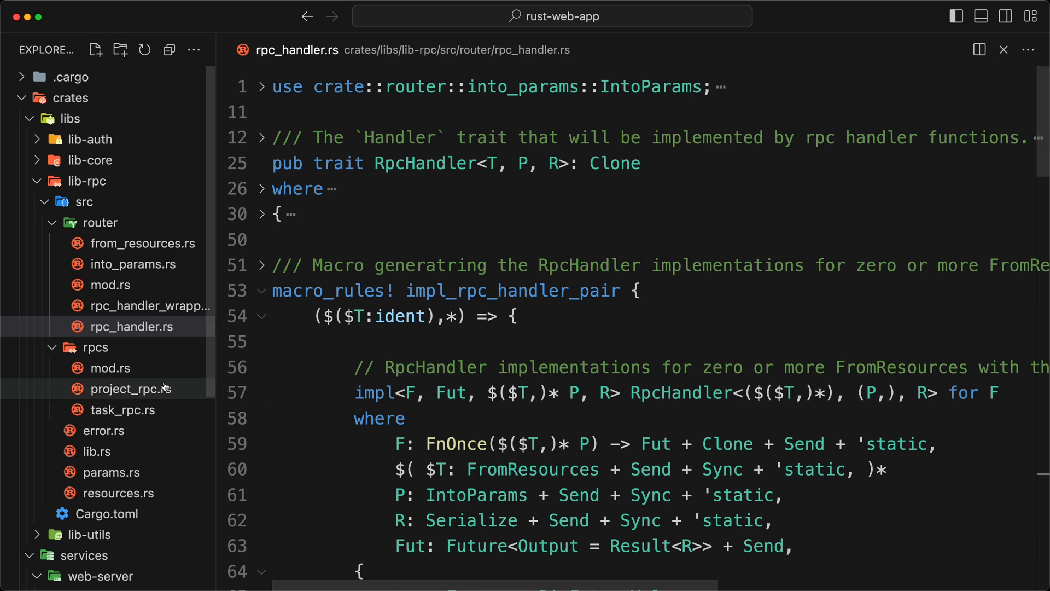
# Return to project_rpc.rs showing the rpc_router of project handlers and create_project
pyautogui.click(131, 388)
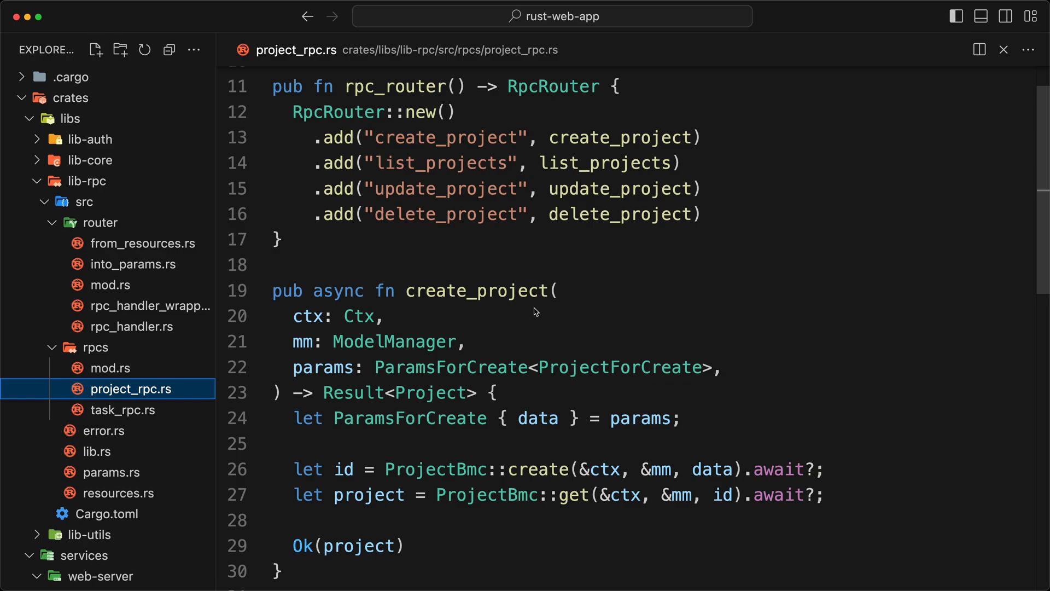
pyautogui.moveTo(533, 307)
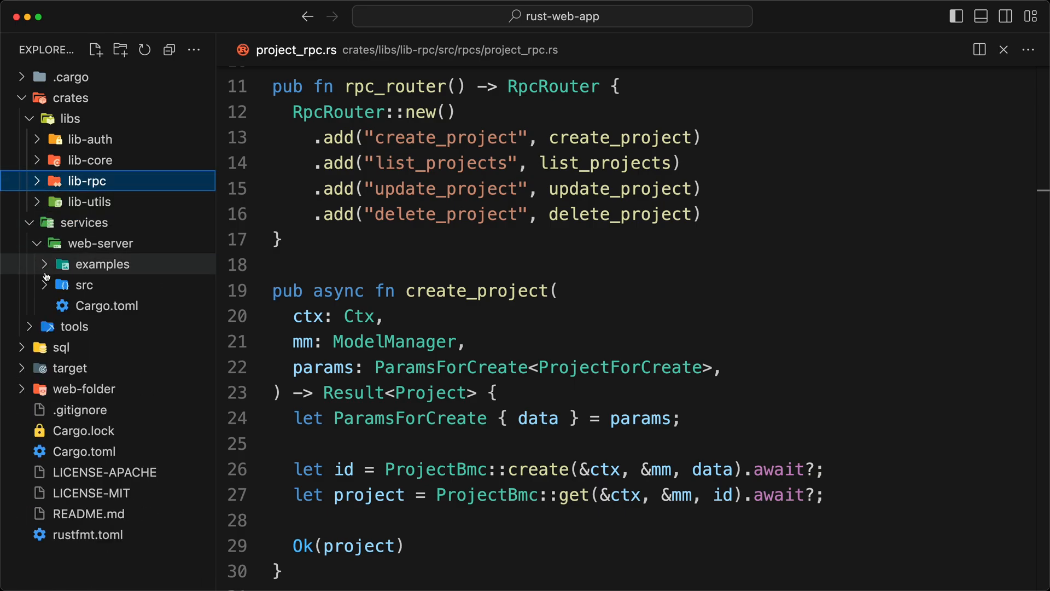
# Show routes_rpc.rs in web-server with RpcState folded and routes() building the combined RpcRouter
pyautogui.click(84, 285)
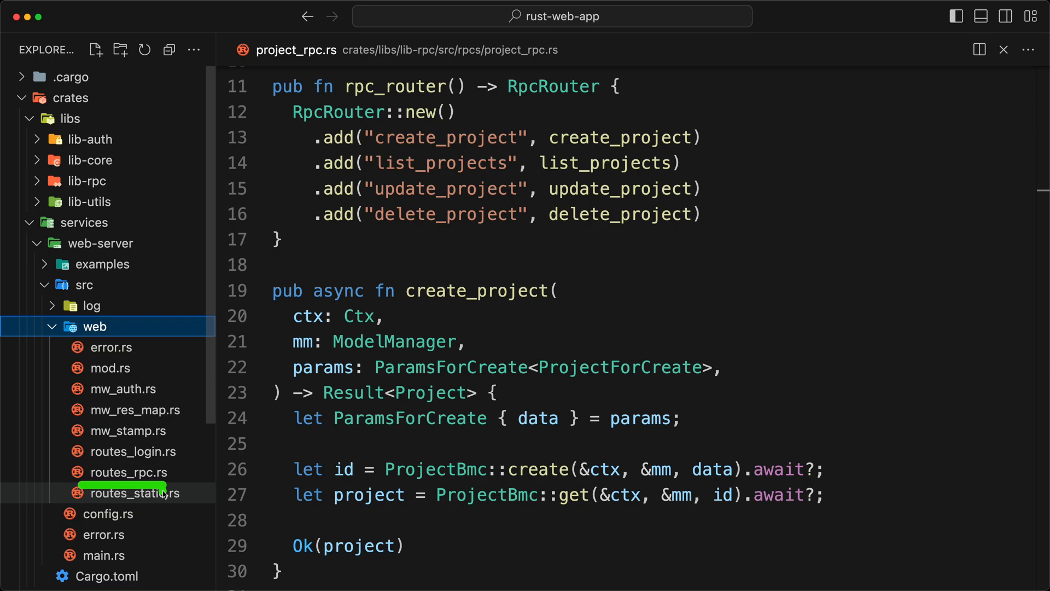
pyautogui.click(128, 472)
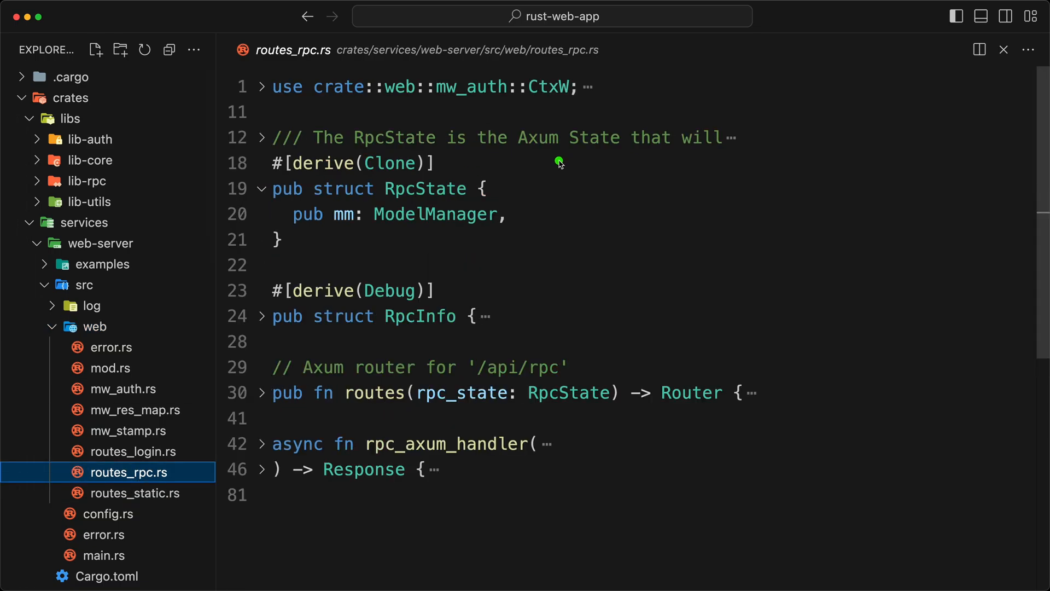
pyautogui.moveTo(619, 160)
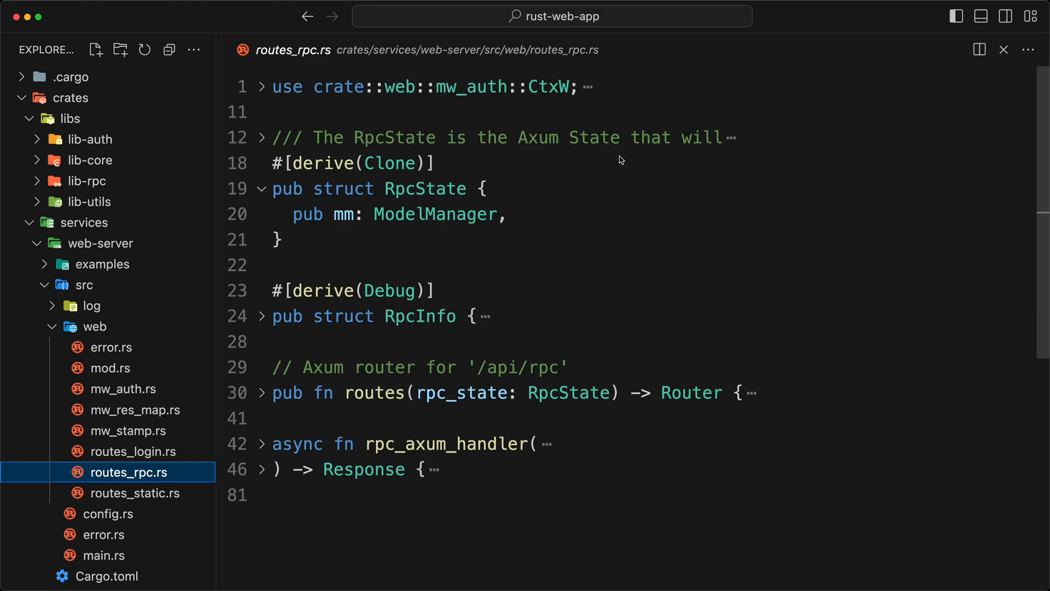
pyautogui.click(261, 188)
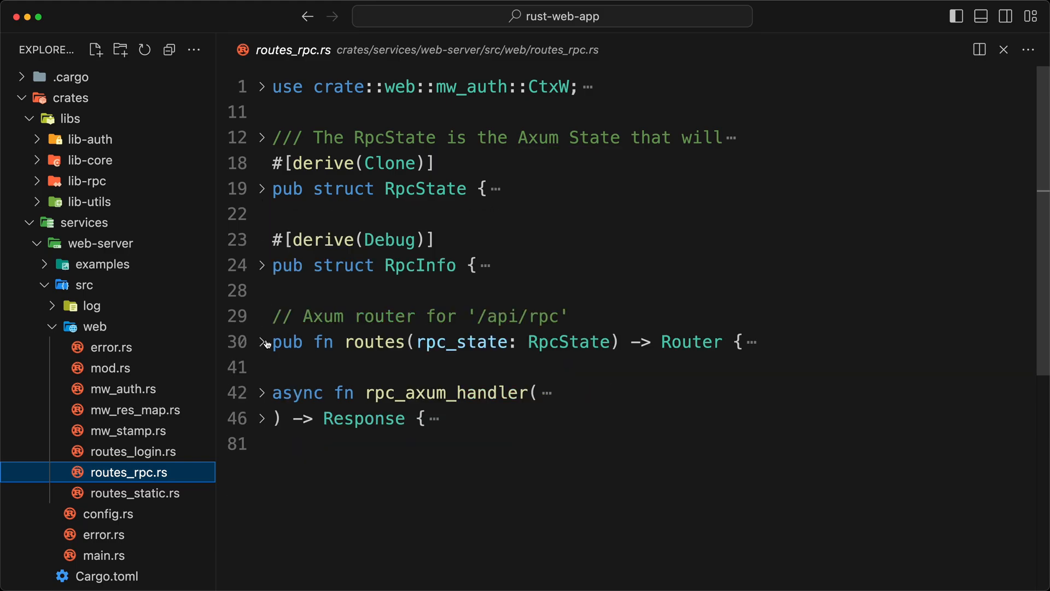
pyautogui.click(262, 342)
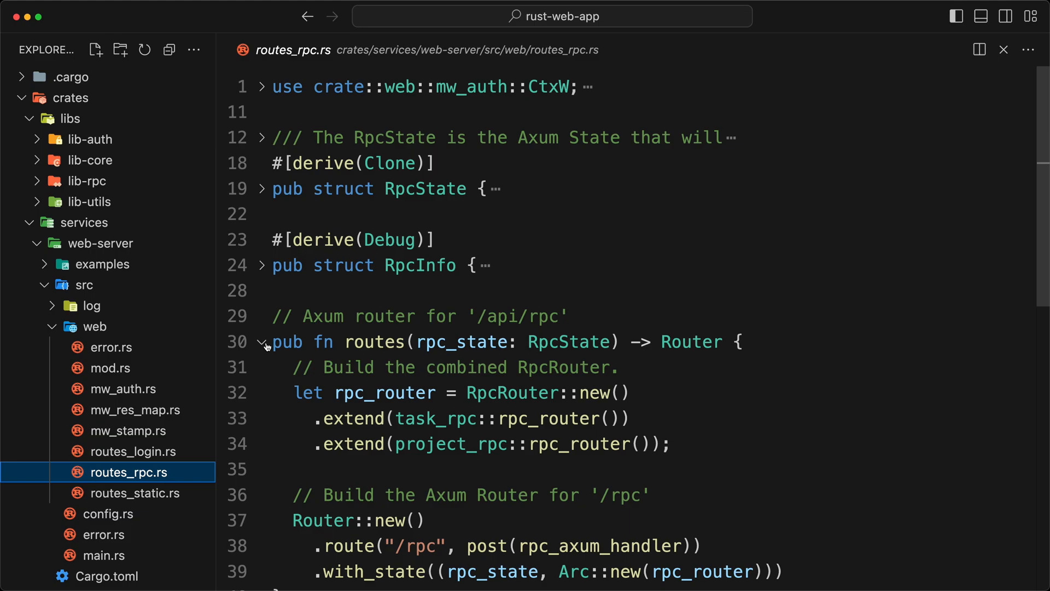
pyautogui.scroll(-3)
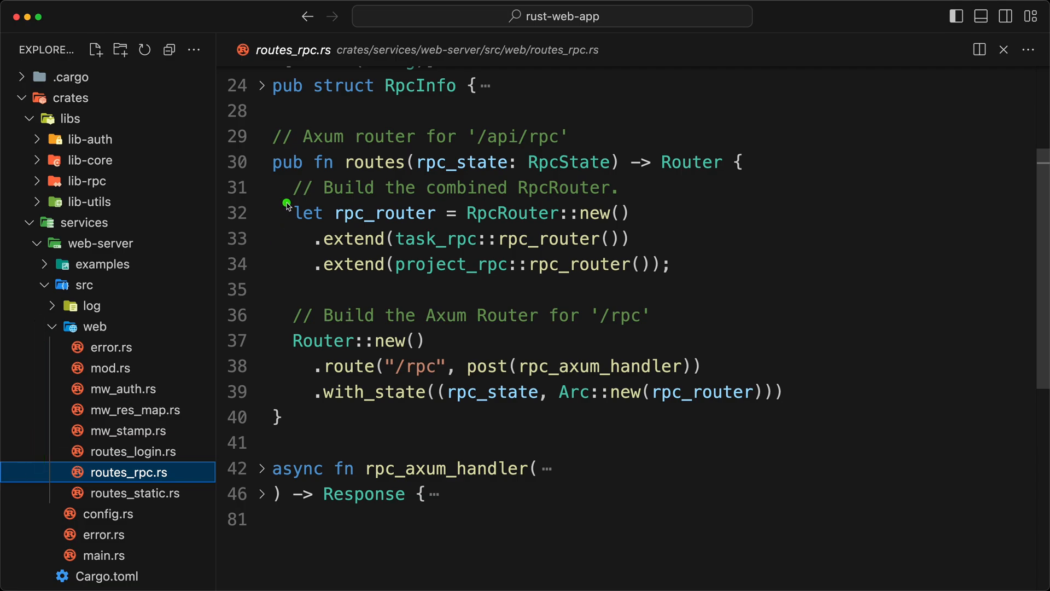
pyautogui.moveTo(278, 285)
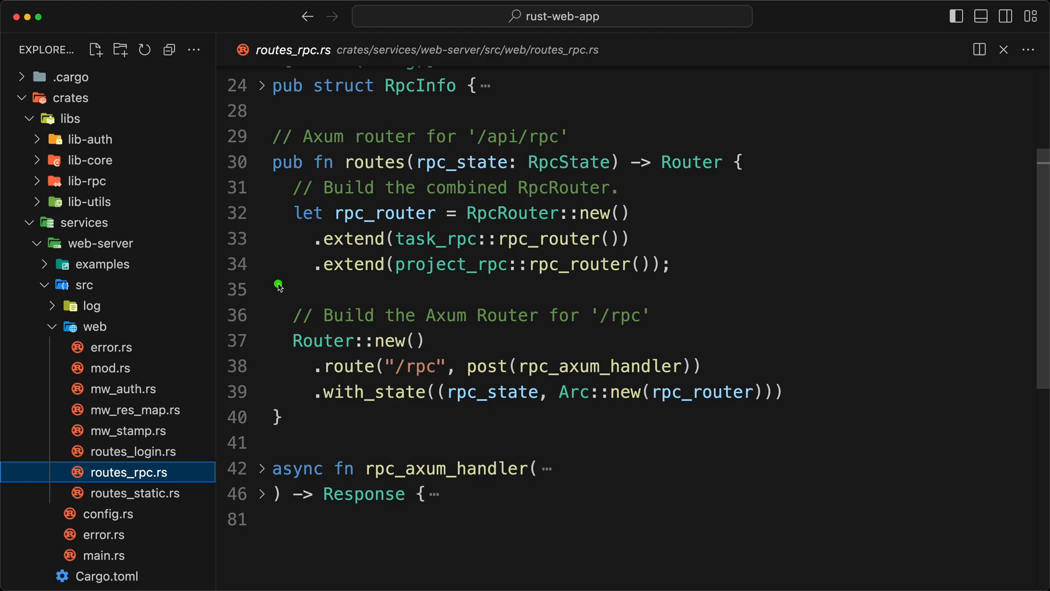
pyautogui.moveTo(470, 235)
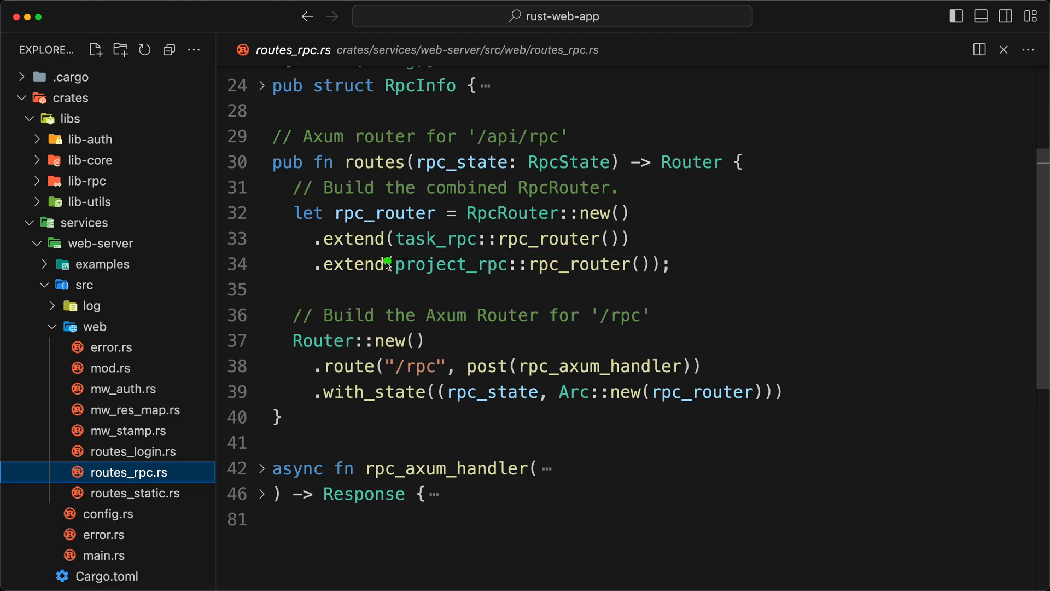
# Examine rpc_axum_handler's State, ctx and Json parameters
pyautogui.moveTo(387, 263); pyautogui.dragTo(669, 279)
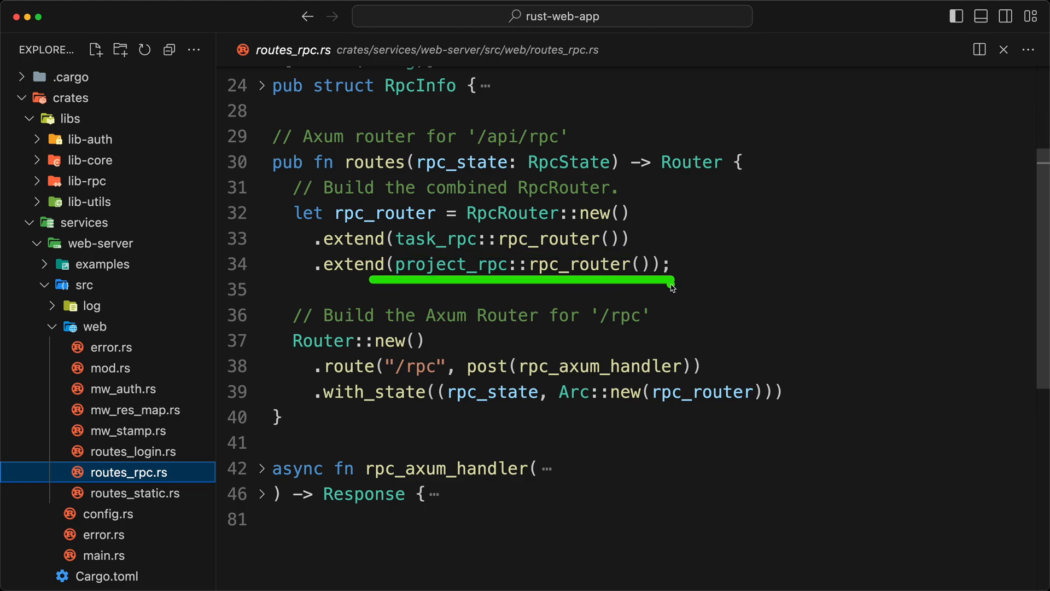
pyautogui.moveTo(286, 334)
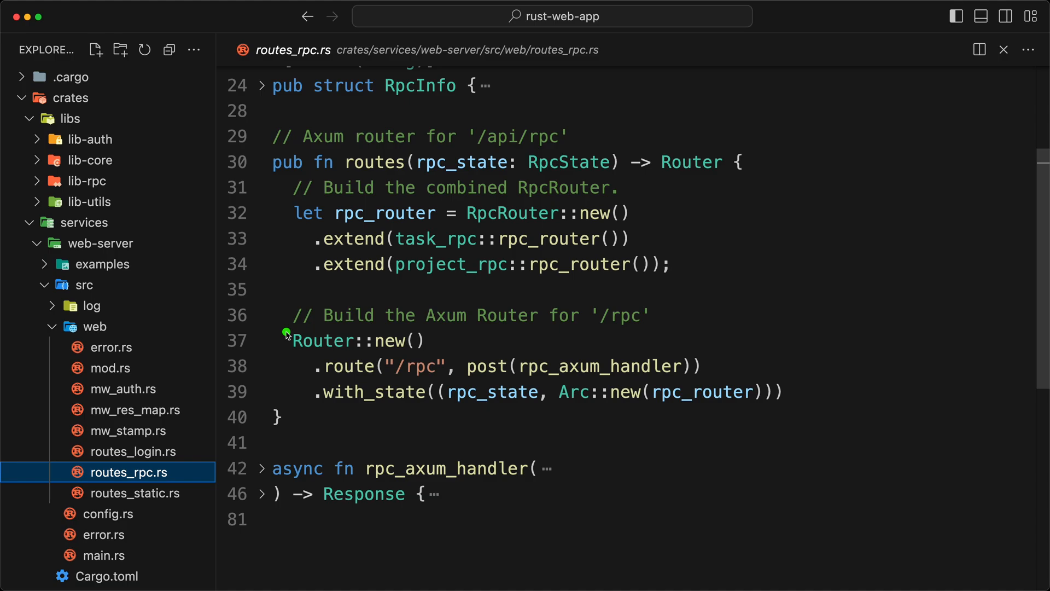
pyautogui.moveTo(388, 383)
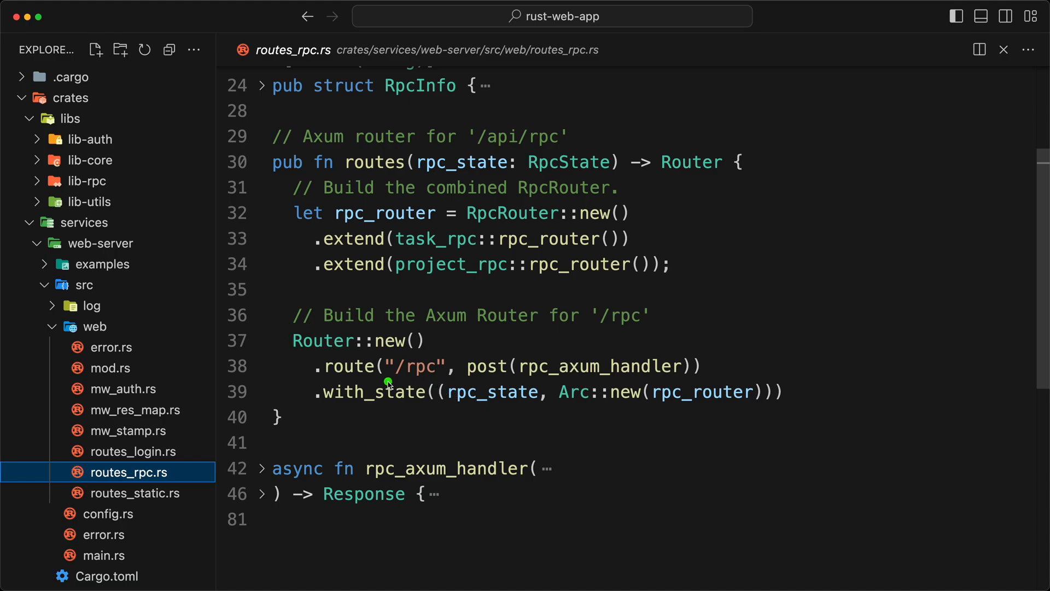
pyautogui.moveTo(471, 391)
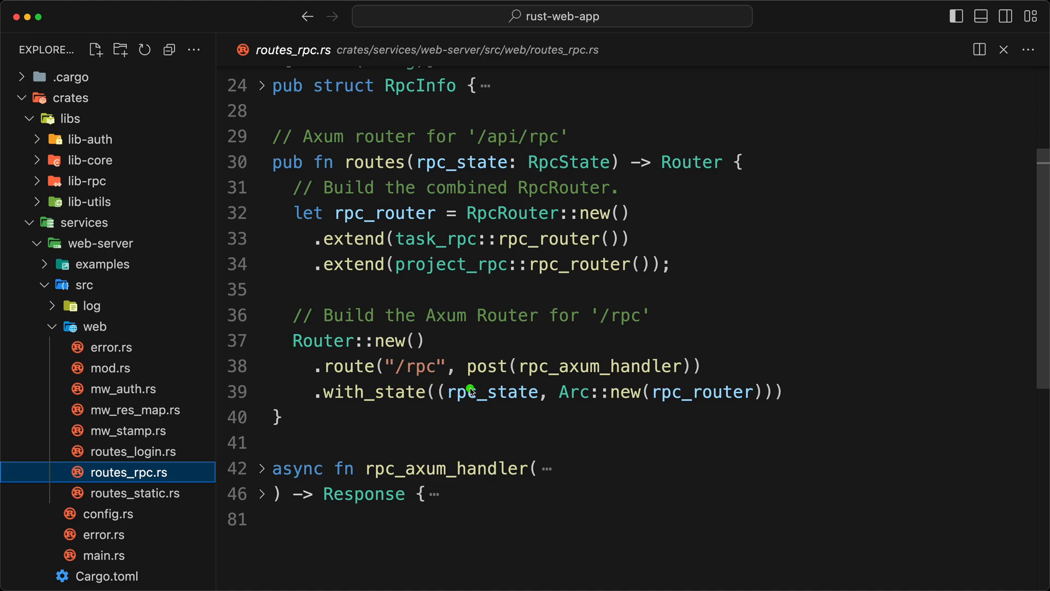
pyautogui.doubleClick(493, 392)
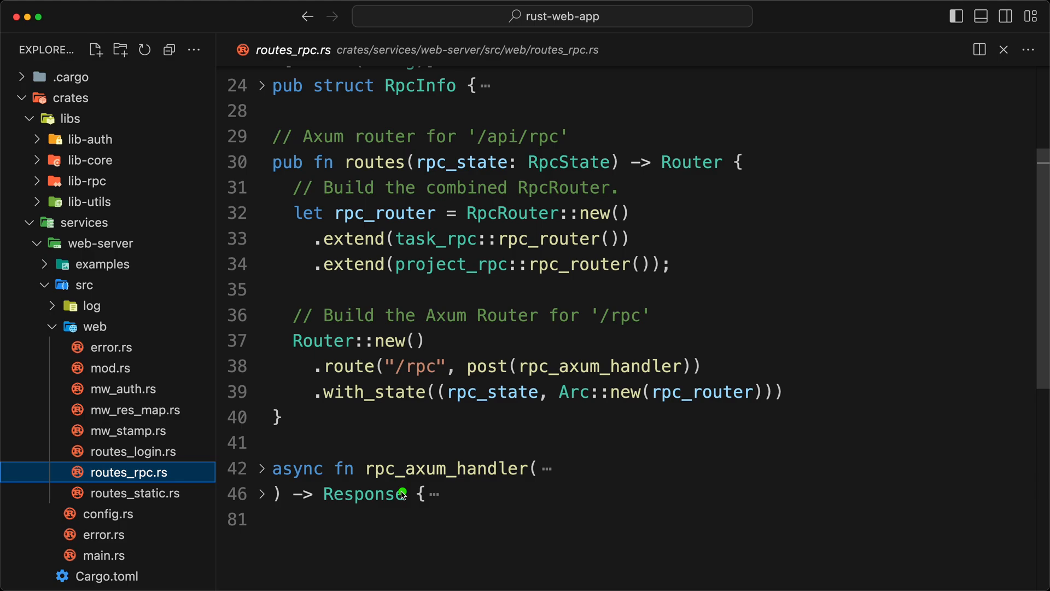
pyautogui.moveTo(401, 493); pyautogui.dragTo(512, 493)
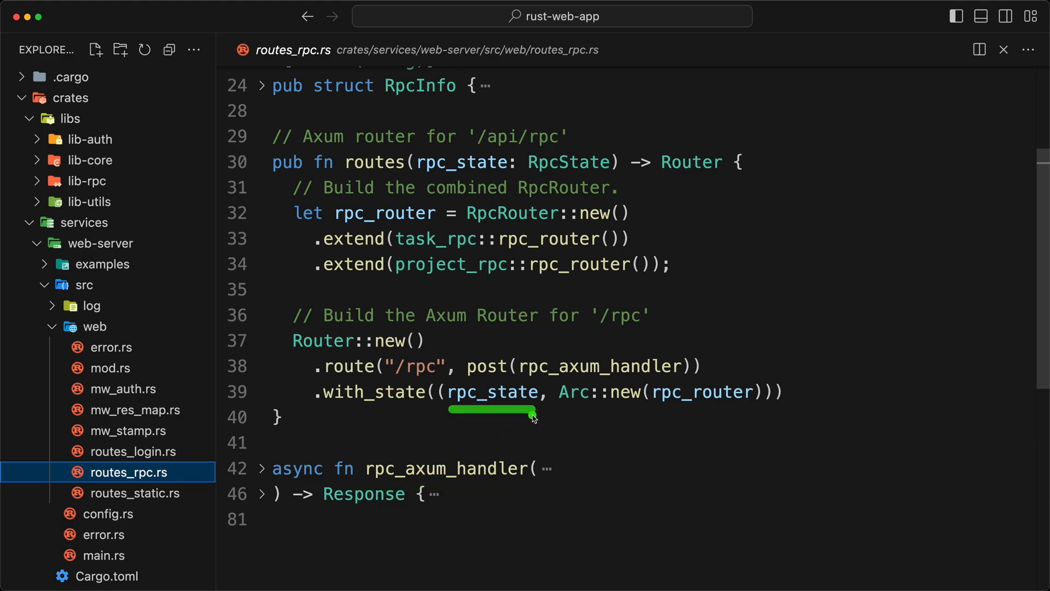
pyautogui.moveTo(620, 420)
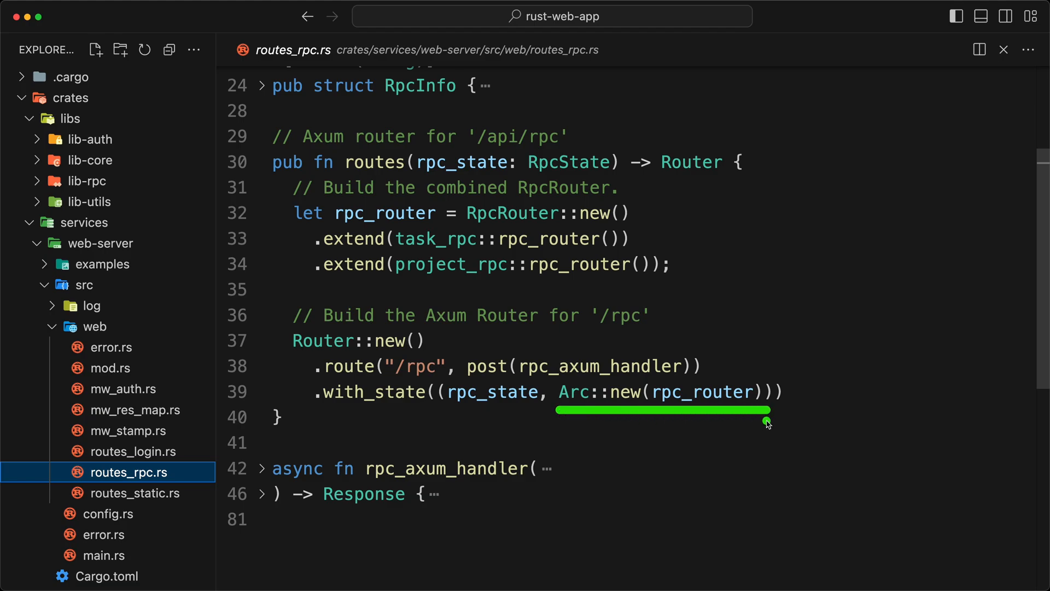
pyautogui.scroll(-3)
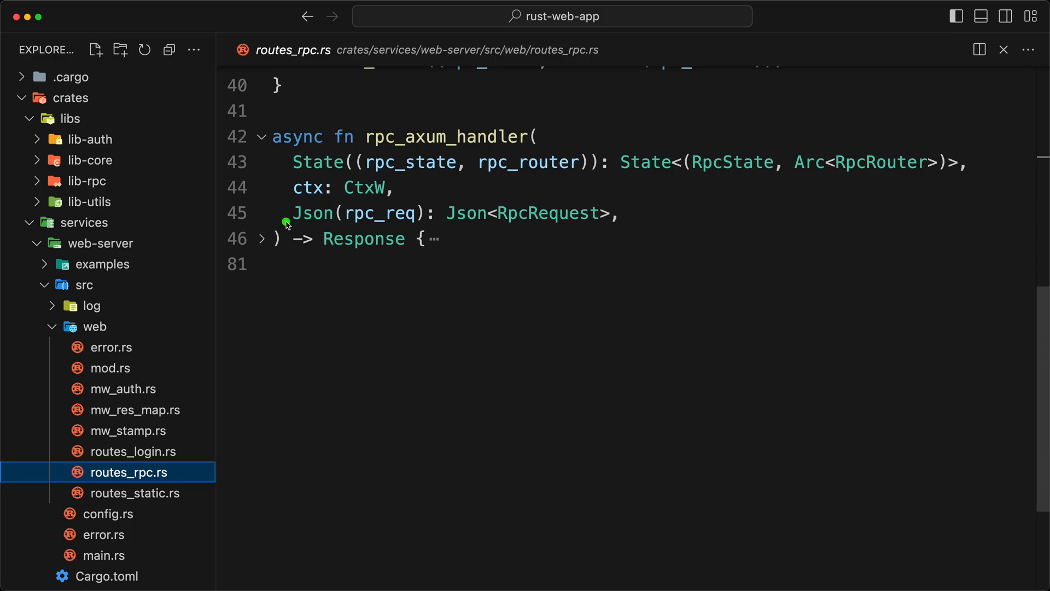
# Collapse rpc_axum_handler's parameter list and expand its body showing RpcInfo, resources and rpc_router.call
pyautogui.click(261, 137)
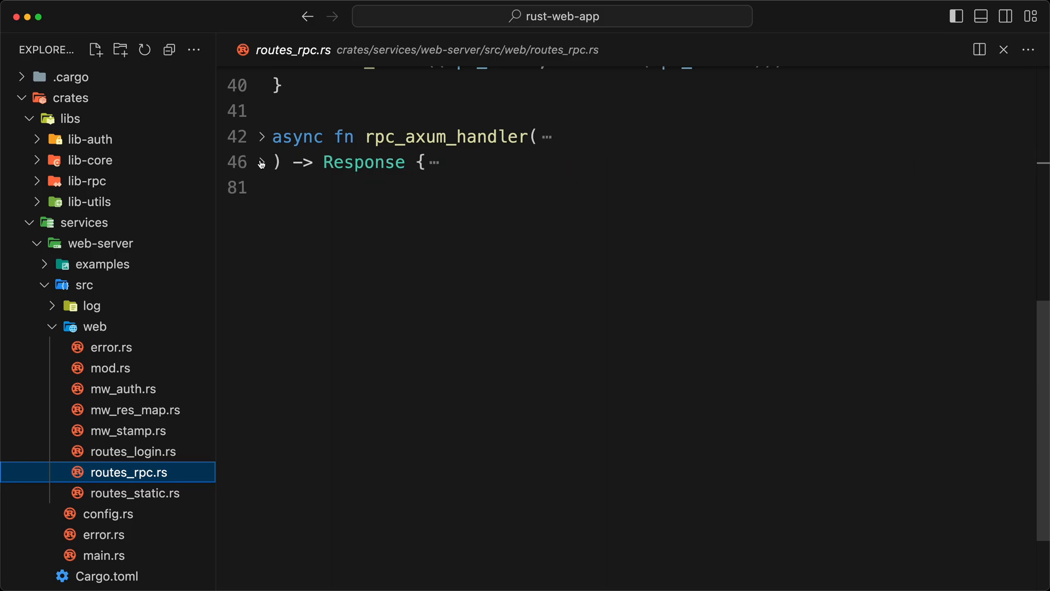
pyautogui.click(264, 162)
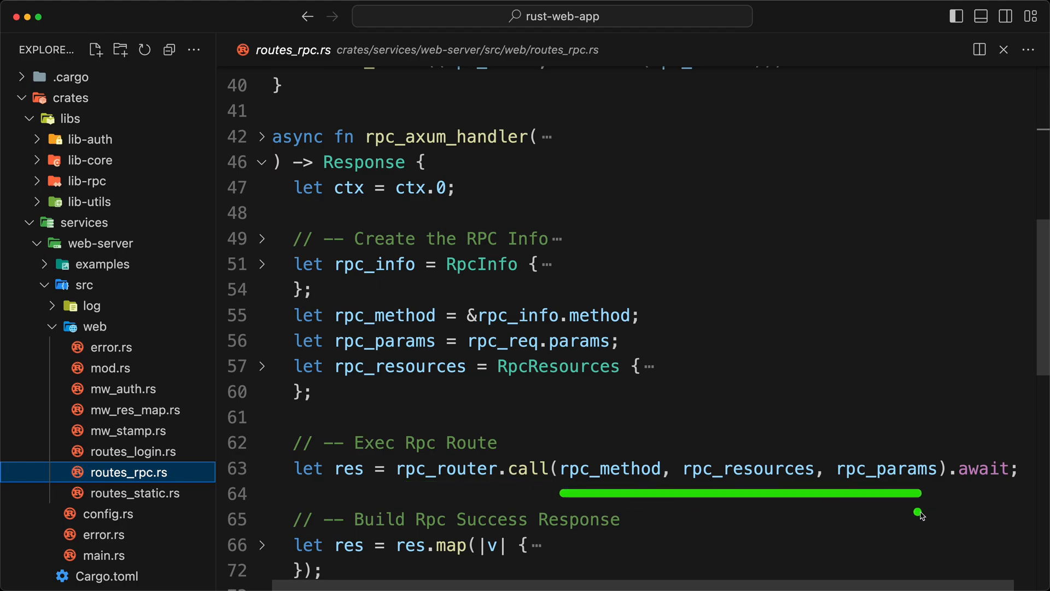
pyautogui.moveTo(885, 468)
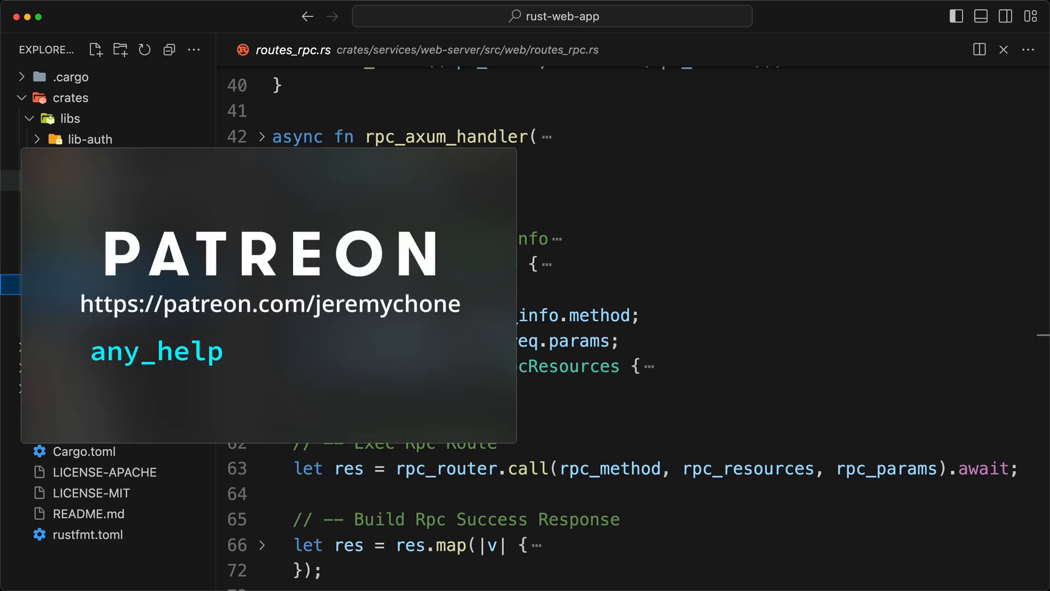
pyautogui.write('== b')
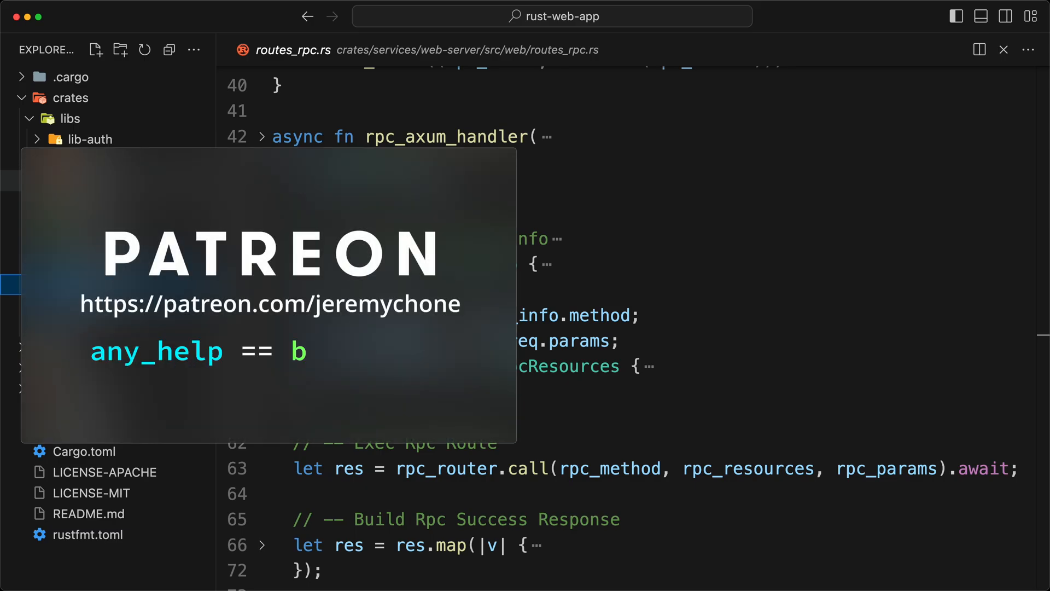
pyautogui.write('ig_help')
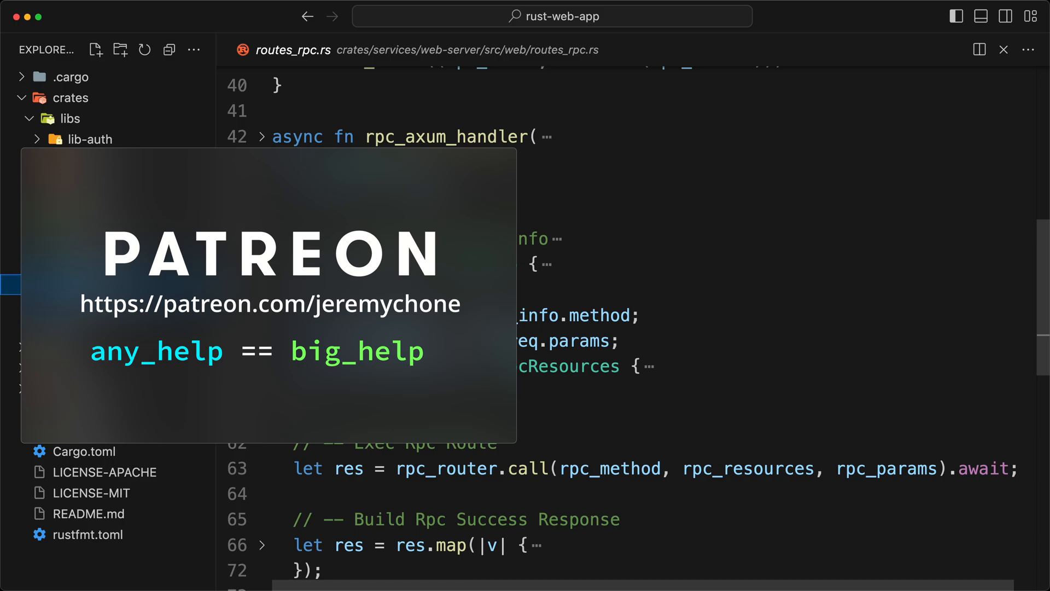